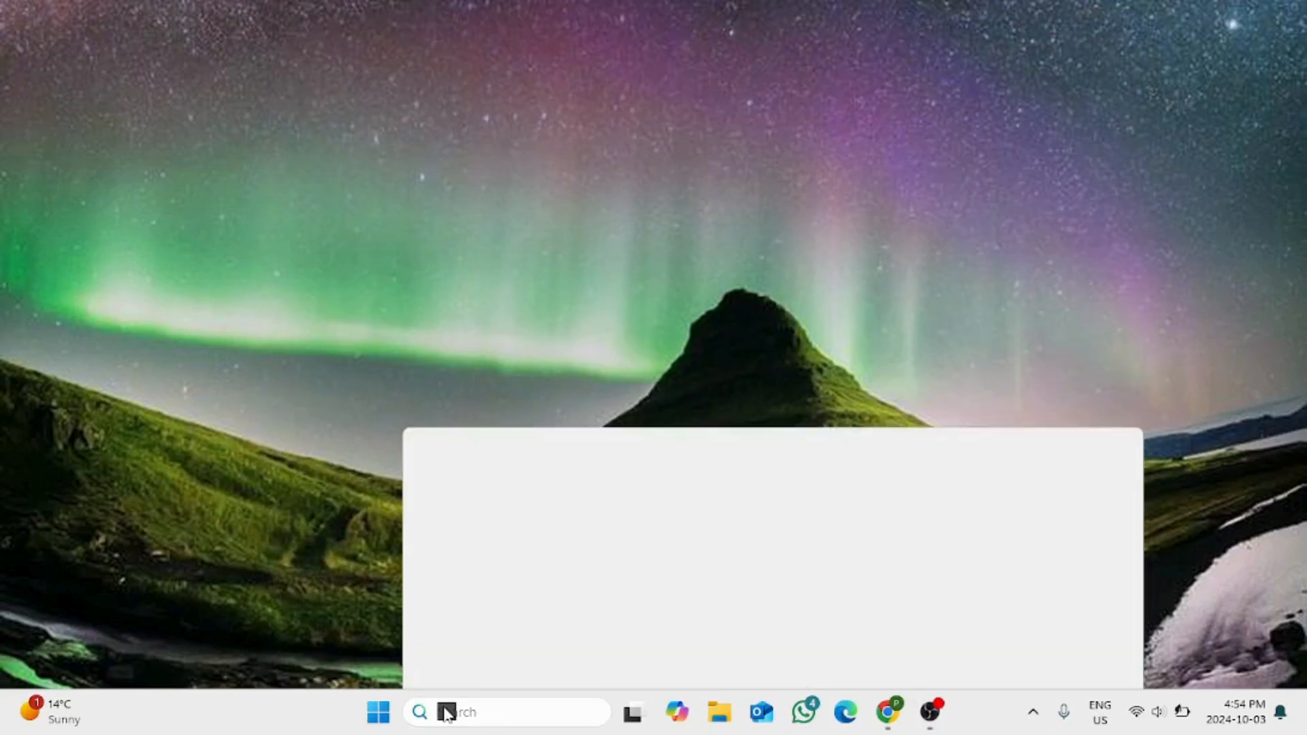
Launch ncpa.cpl from the Run dialog to open Network Connections.
text(run)
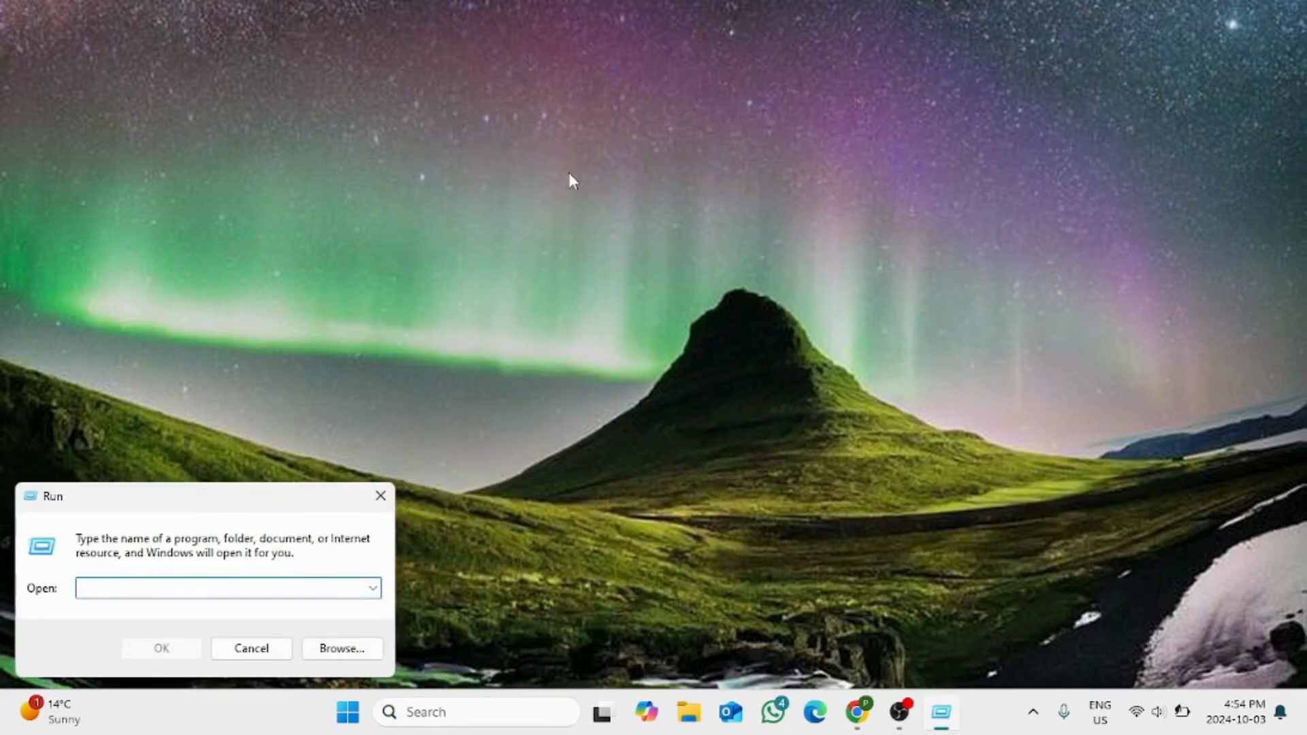
text(ncpa.)
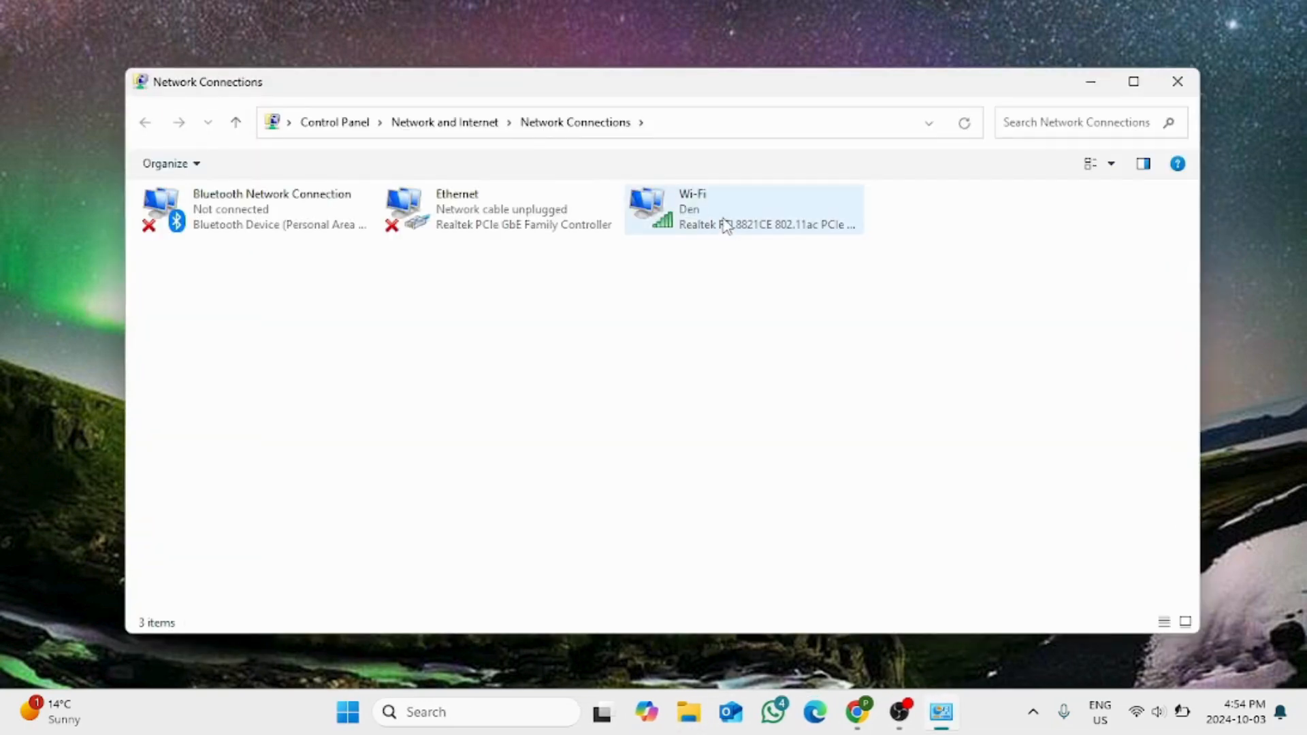
Open the Wi-Fi adapter's Properties and select an item in its protocol list.
right_click(728, 225)
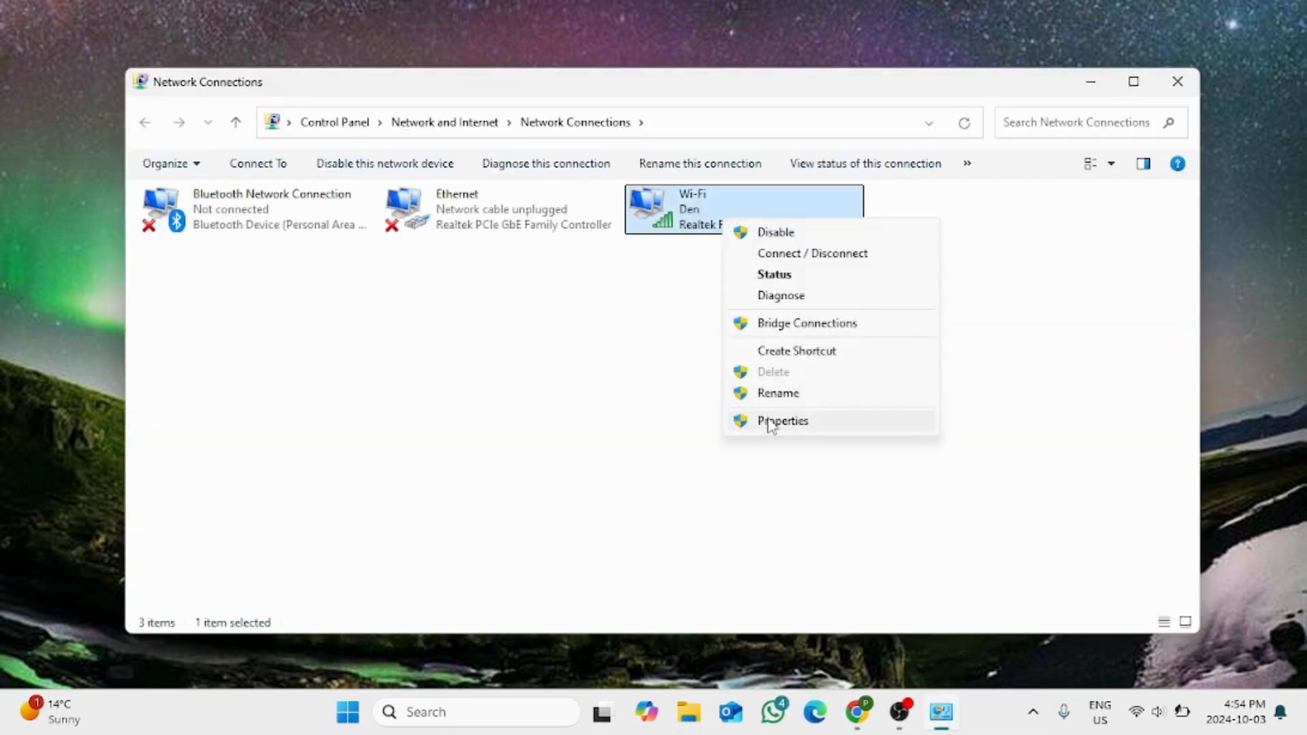
click(783, 421)
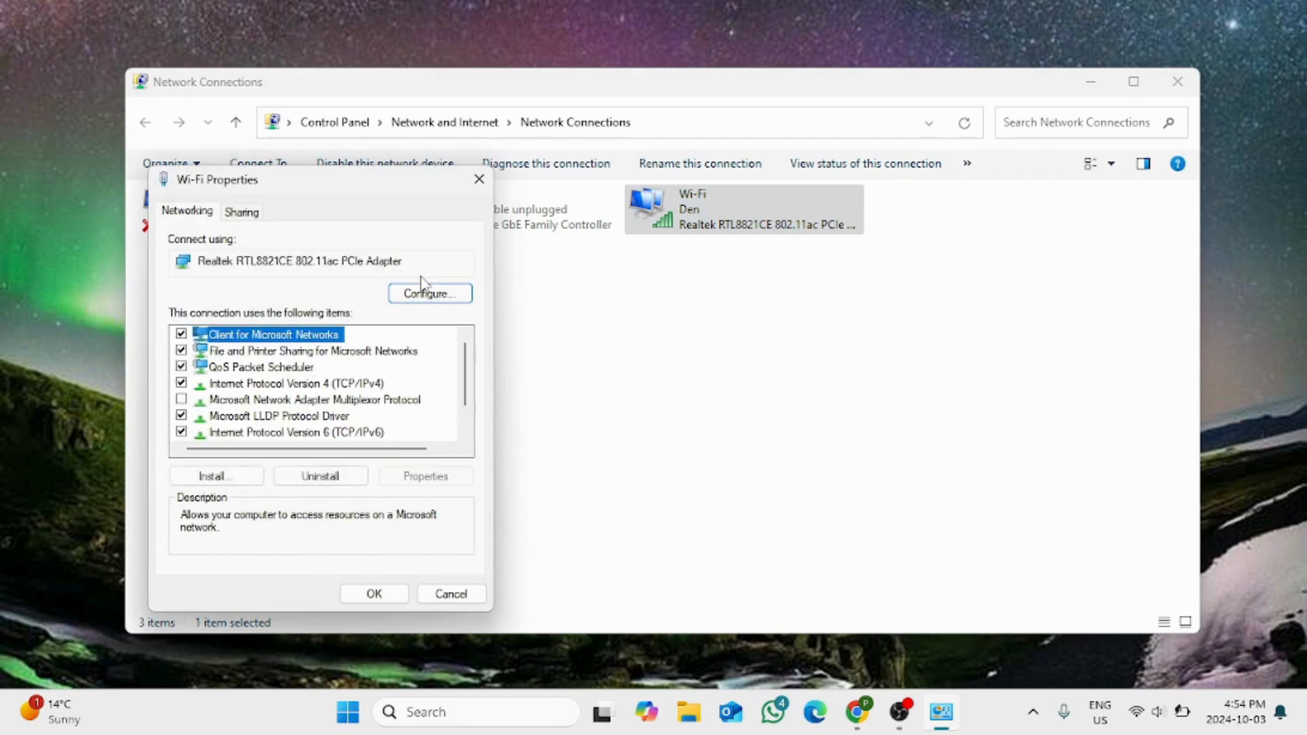
mouse_move(358, 399)
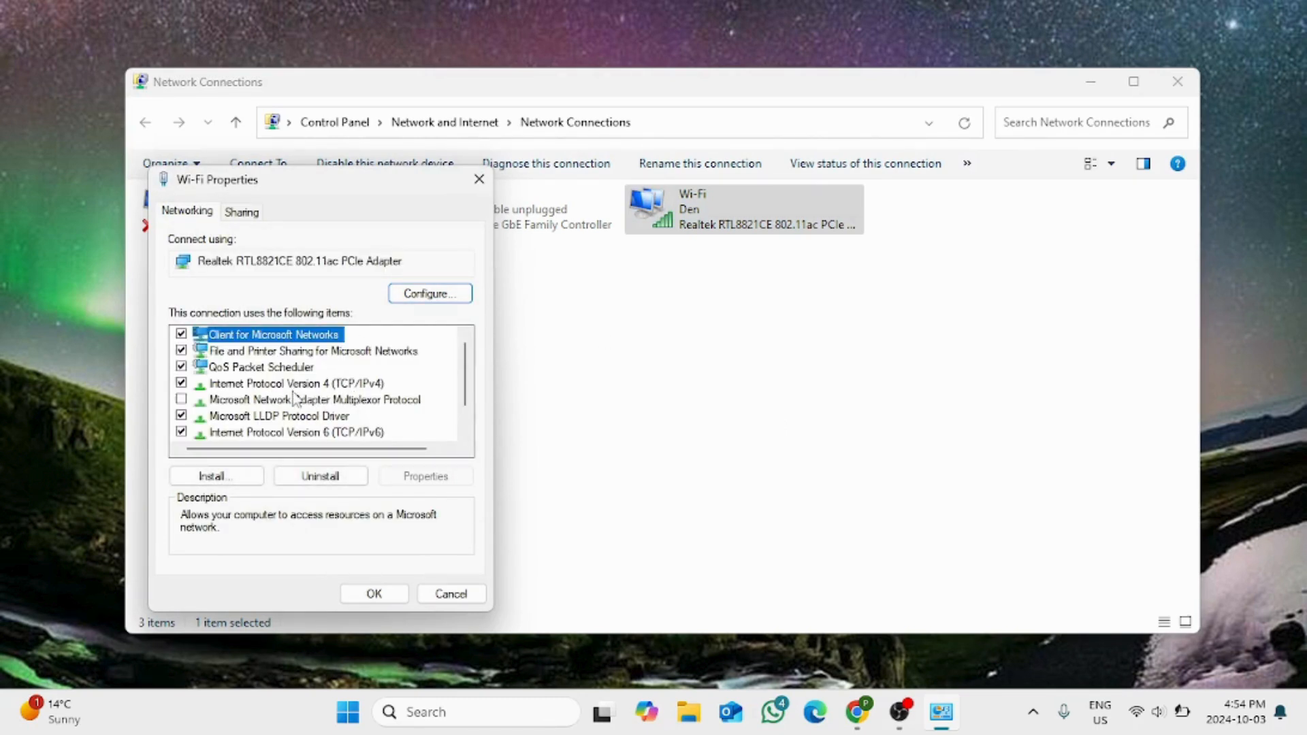
click(314, 399)
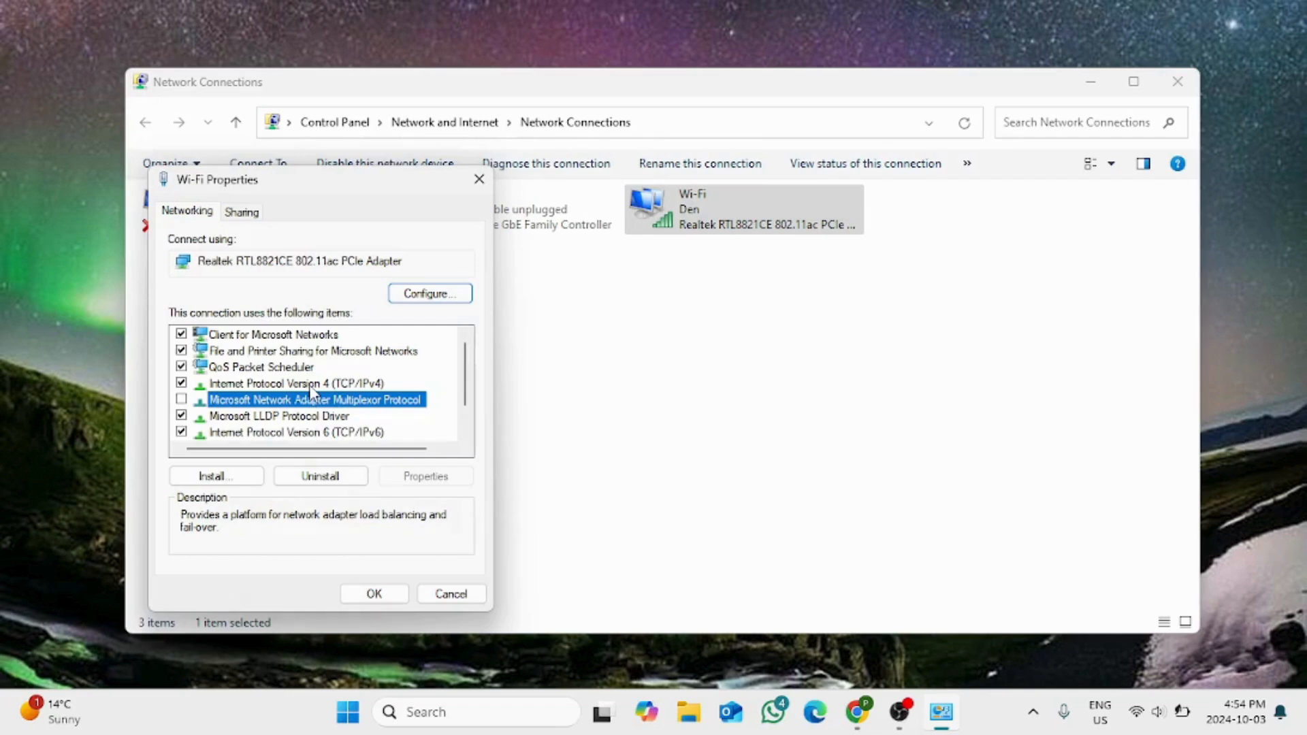
Set Wi-Fi IPv4 preferred DNS to 1.1.1.1 and alternate to 1.0.0.1, and confirm.
double_click(278, 383)
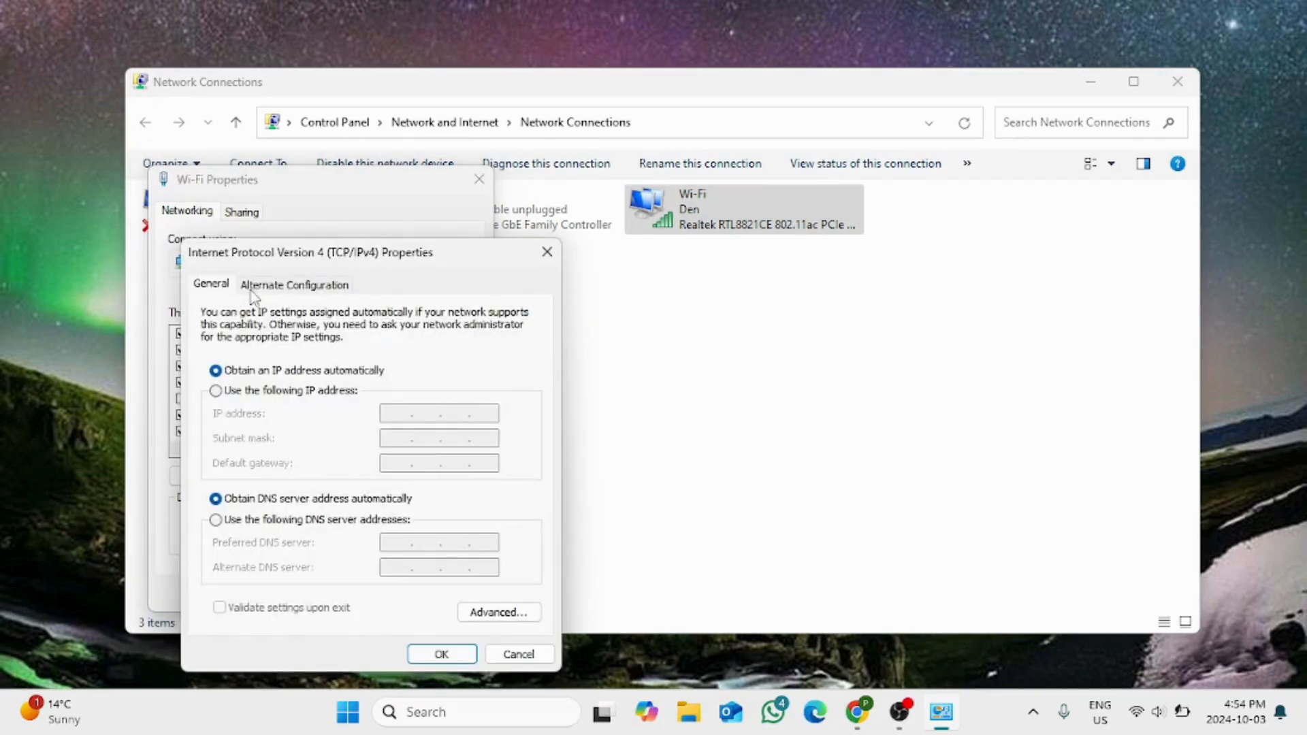
mouse_move(355, 269)
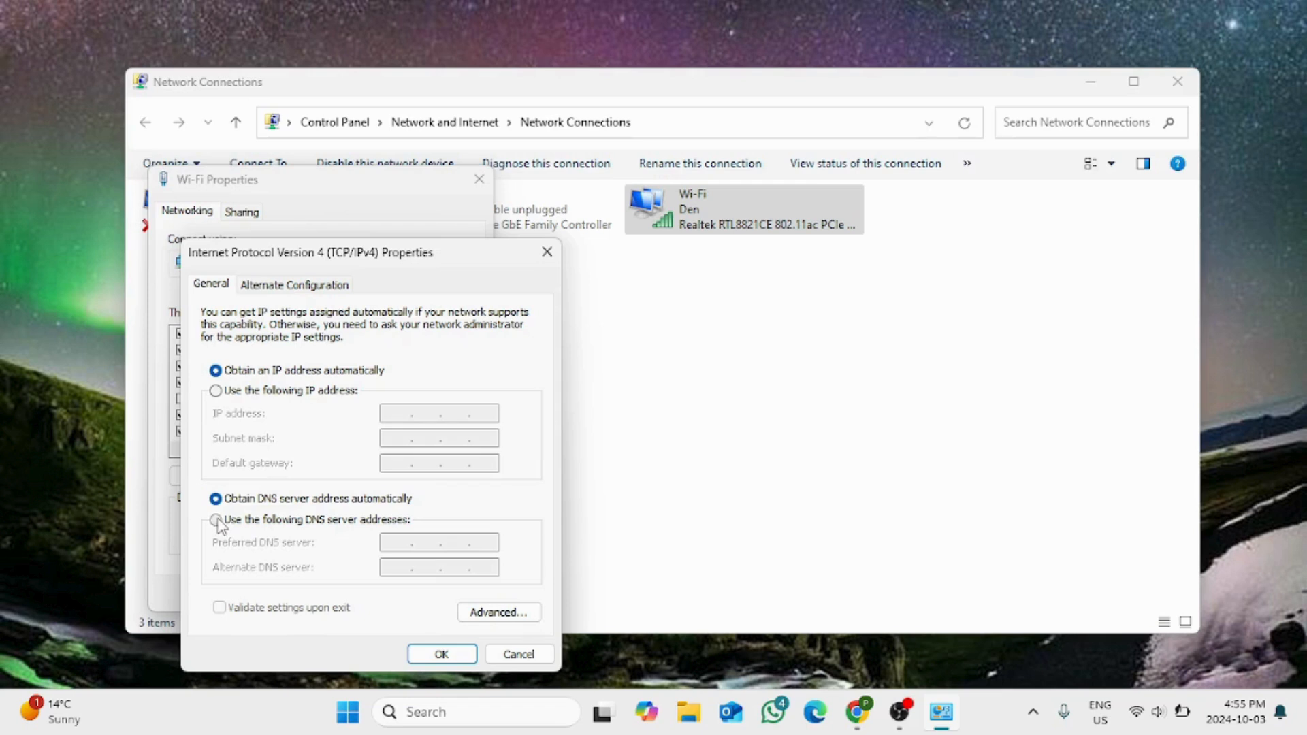
click(215, 520)
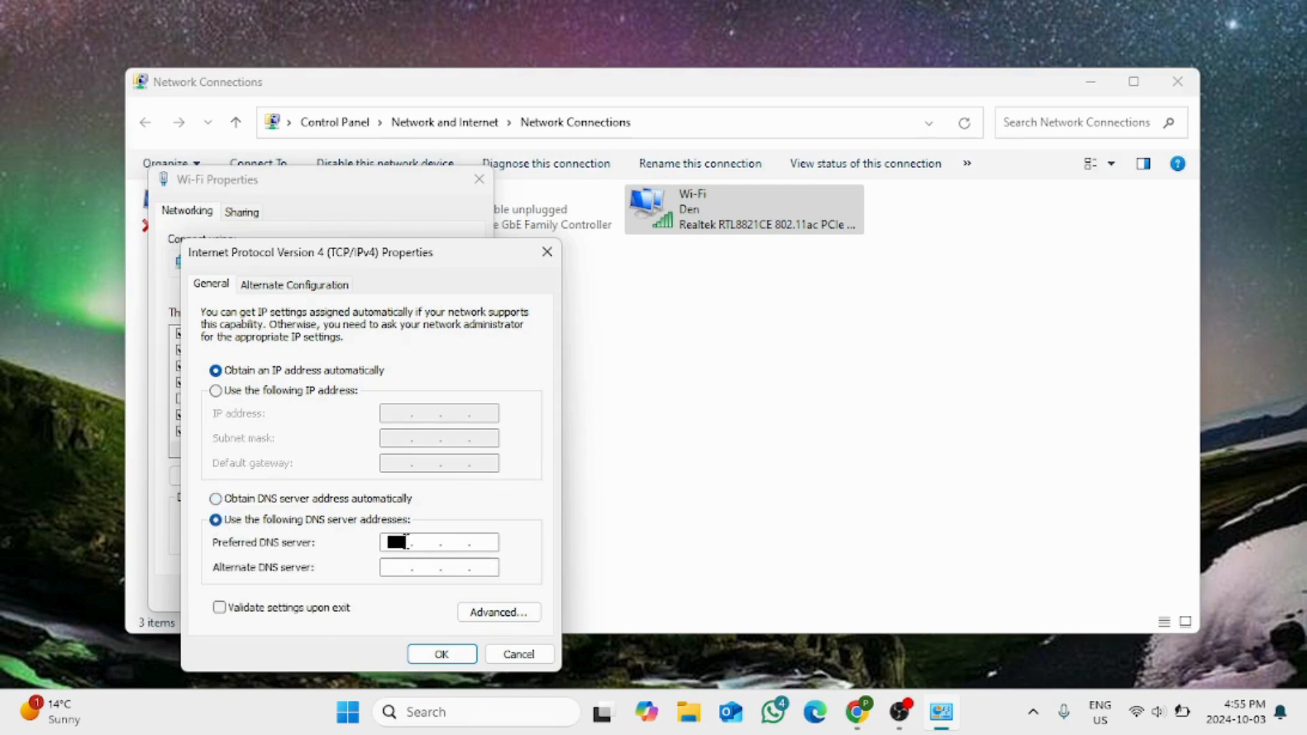
text(1 . 1 . 1 .)
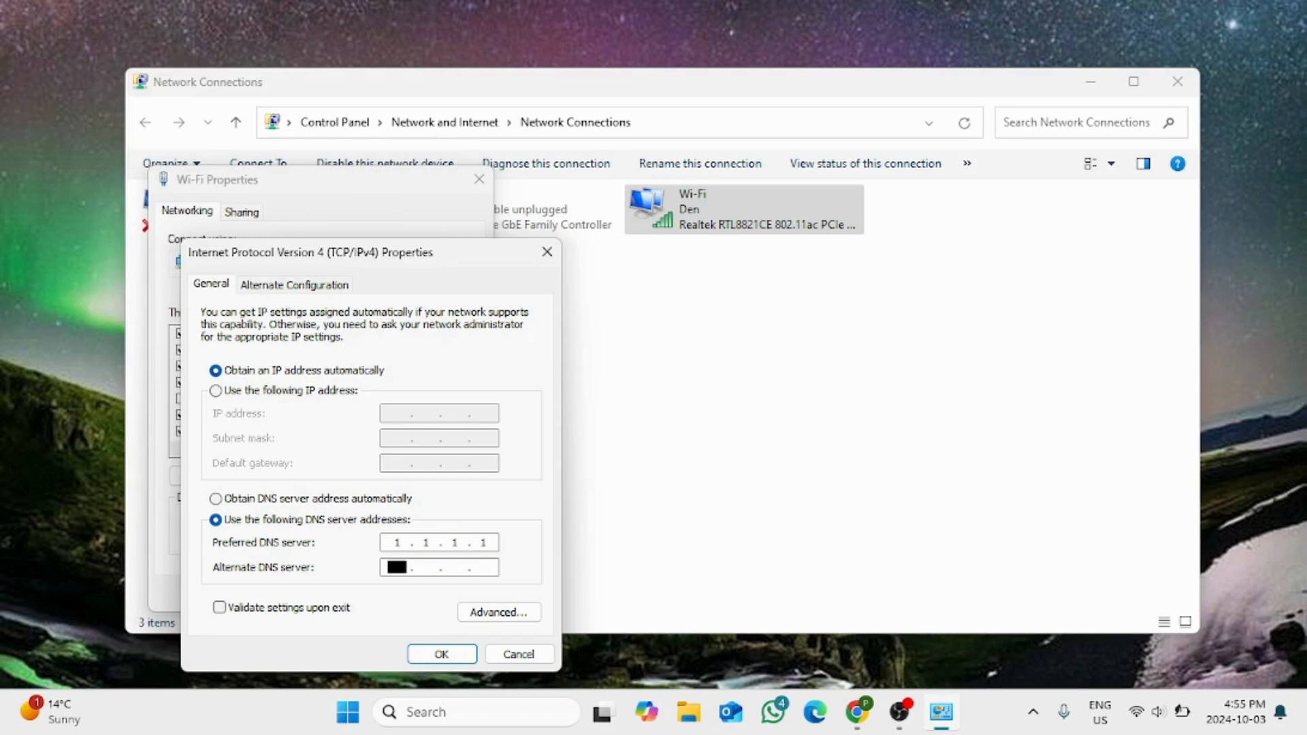
text(1)
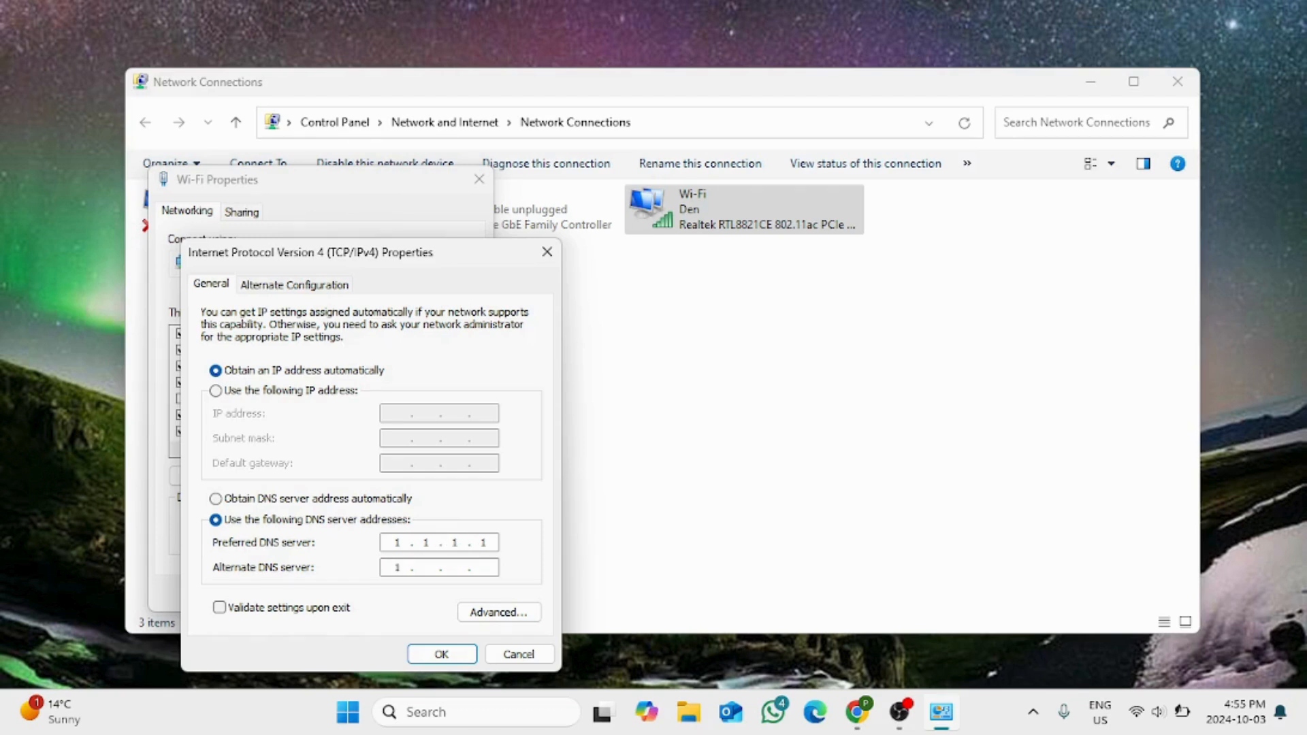
text(0)
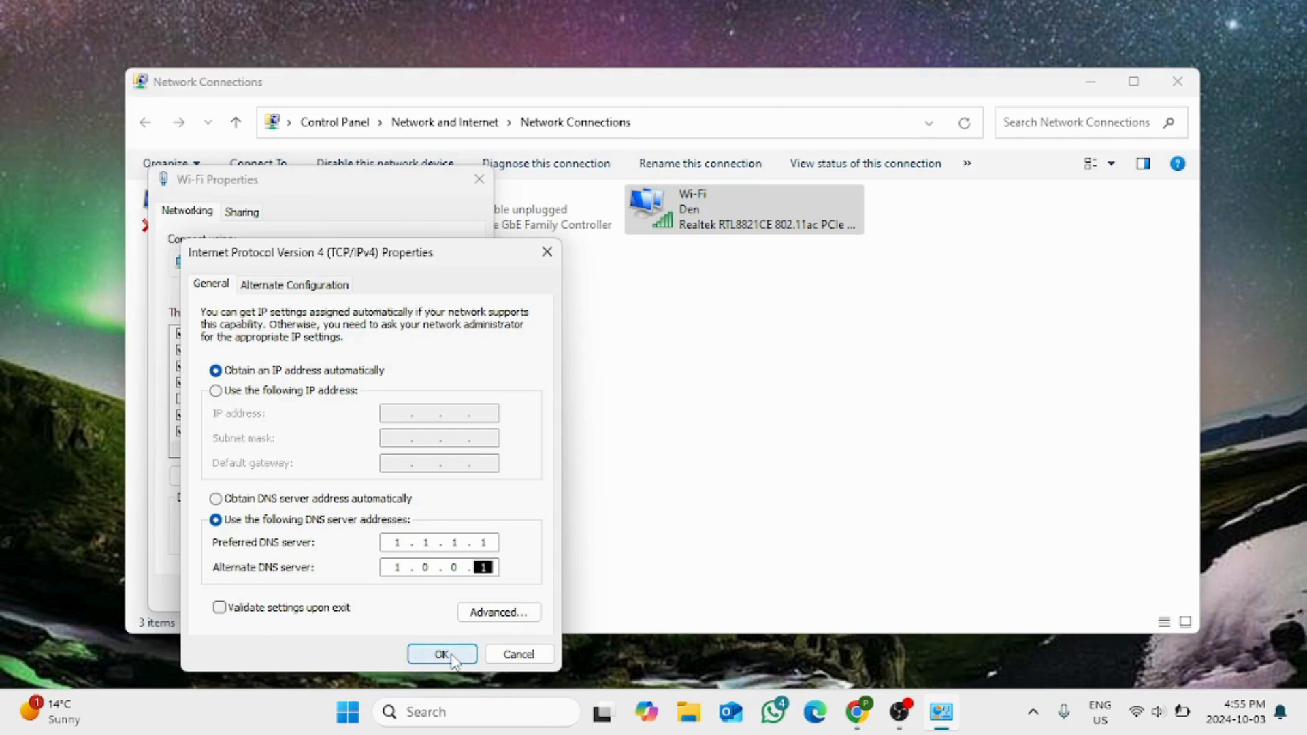
click(442, 655)
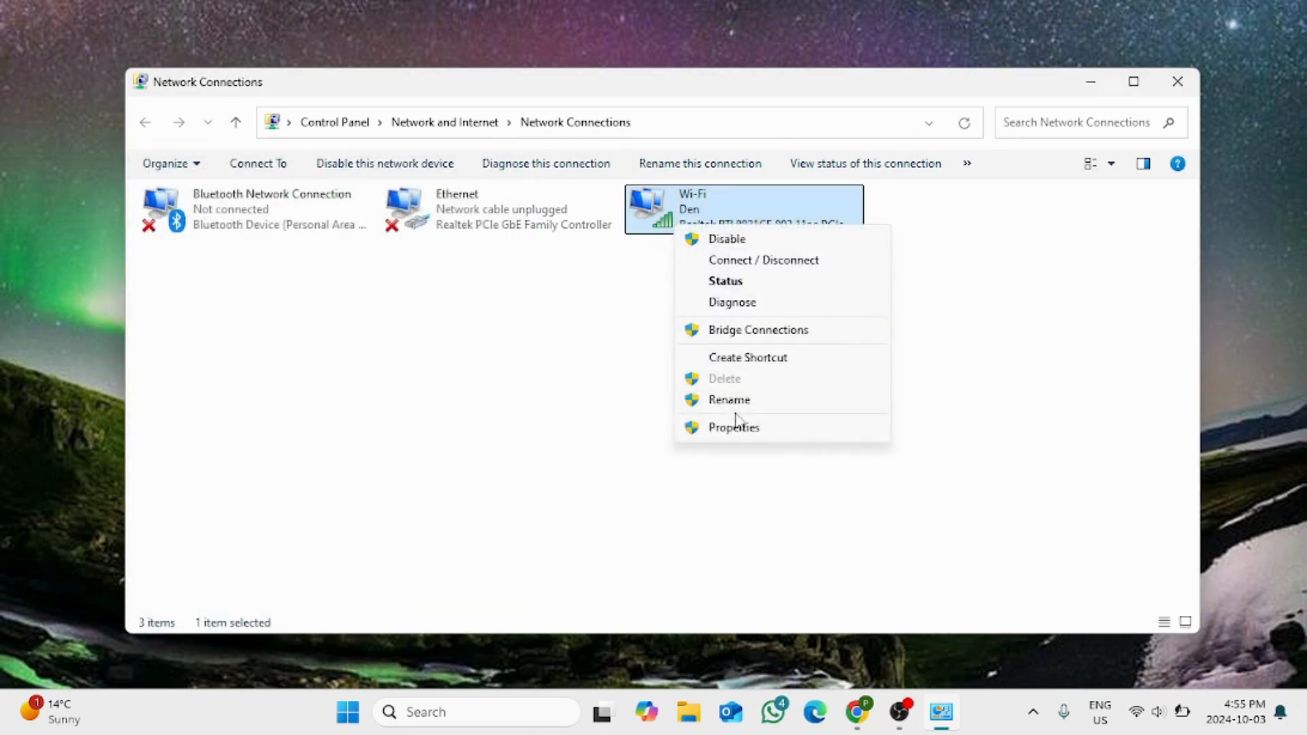
Reopen Wi-Fi Properties and configure the Realtek RTL8821CE 802.11ac PCIe Adapter.
click(734, 427)
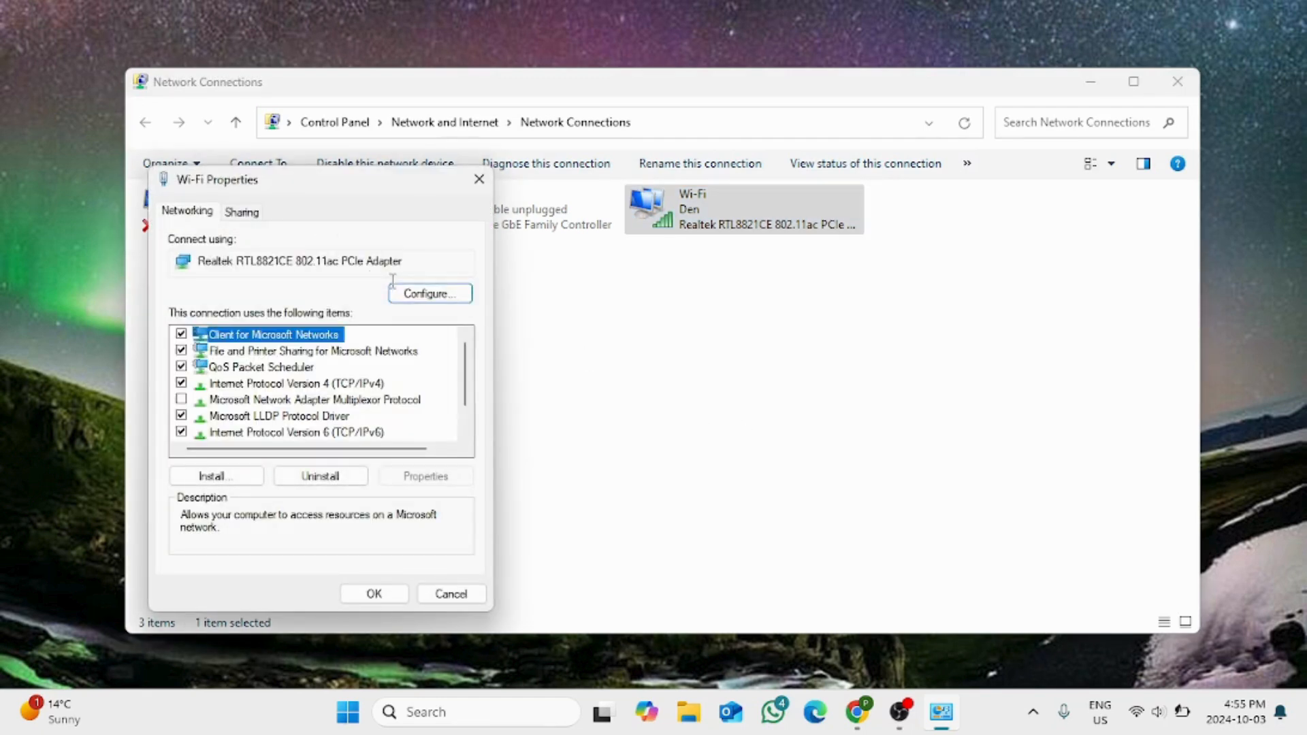
click(430, 293)
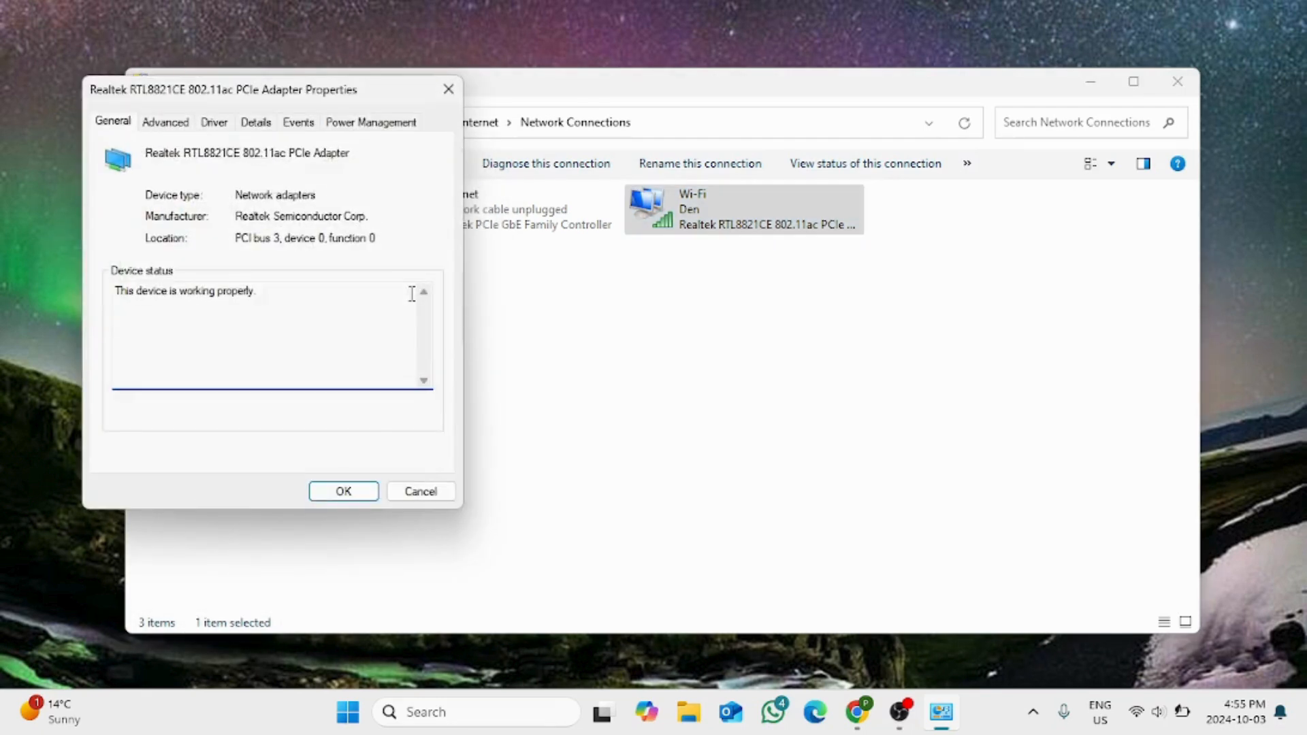
double_click(122, 291)
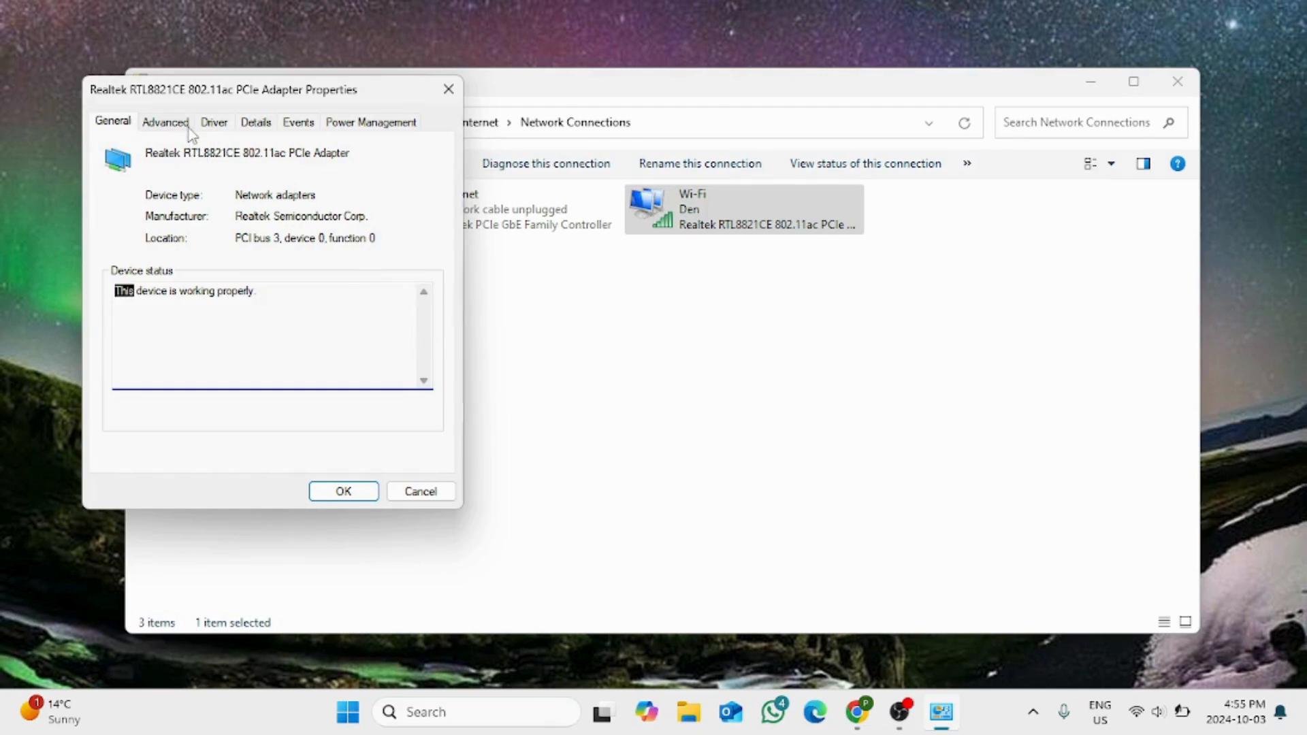
Browse the adapter's Advanced properties and set Preferred Band to '3. 5G first'.
click(164, 122)
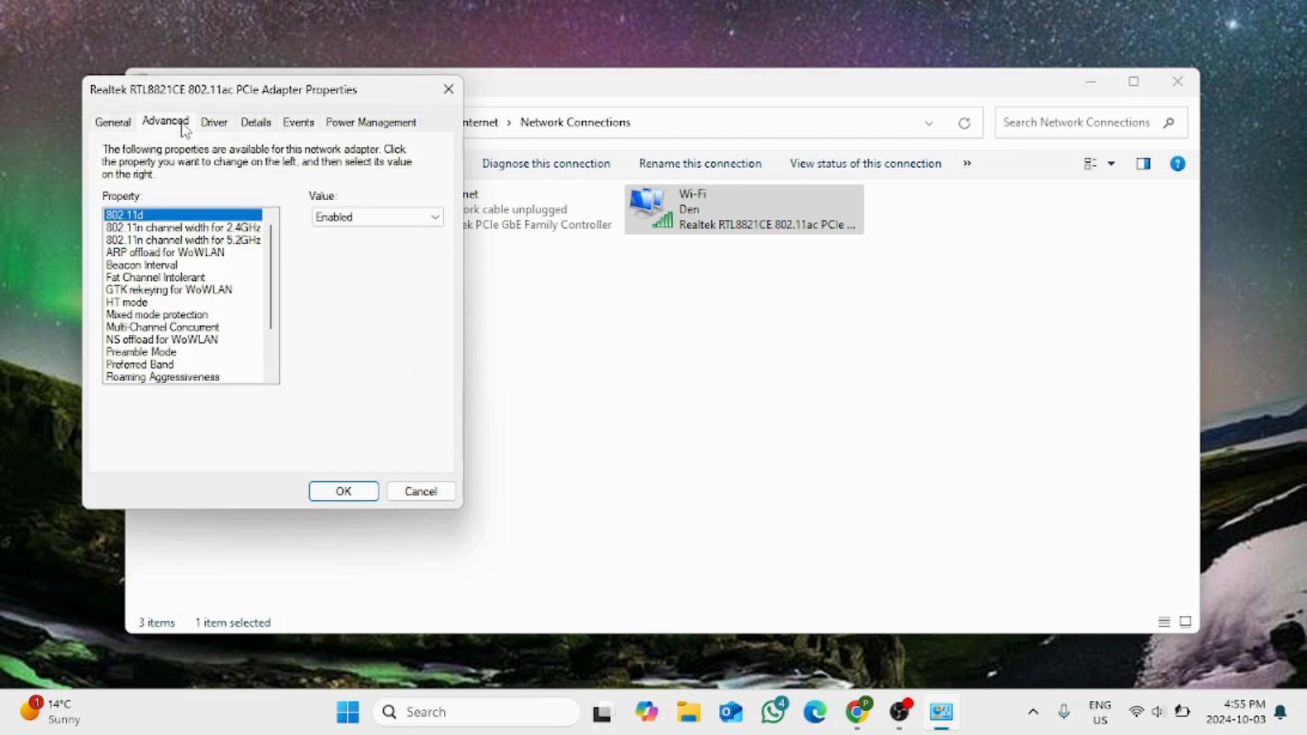
mouse_move(184, 189)
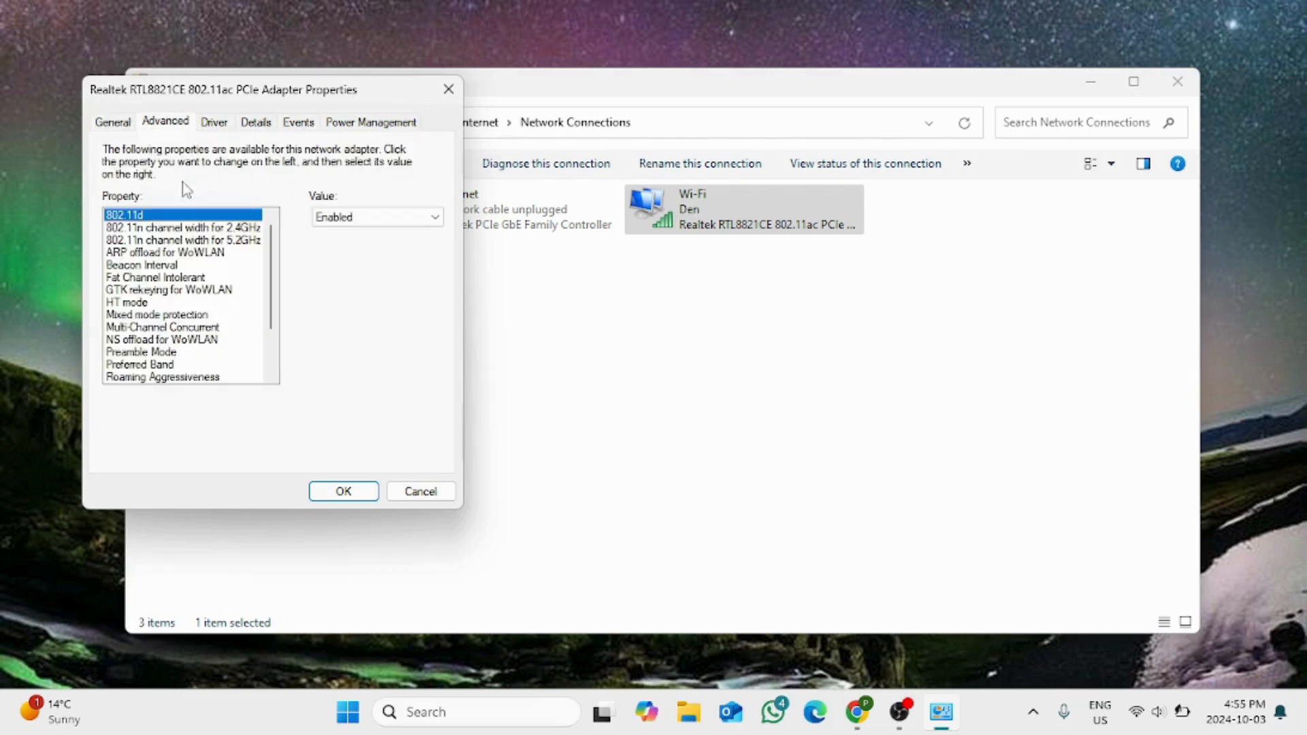
click(156, 277)
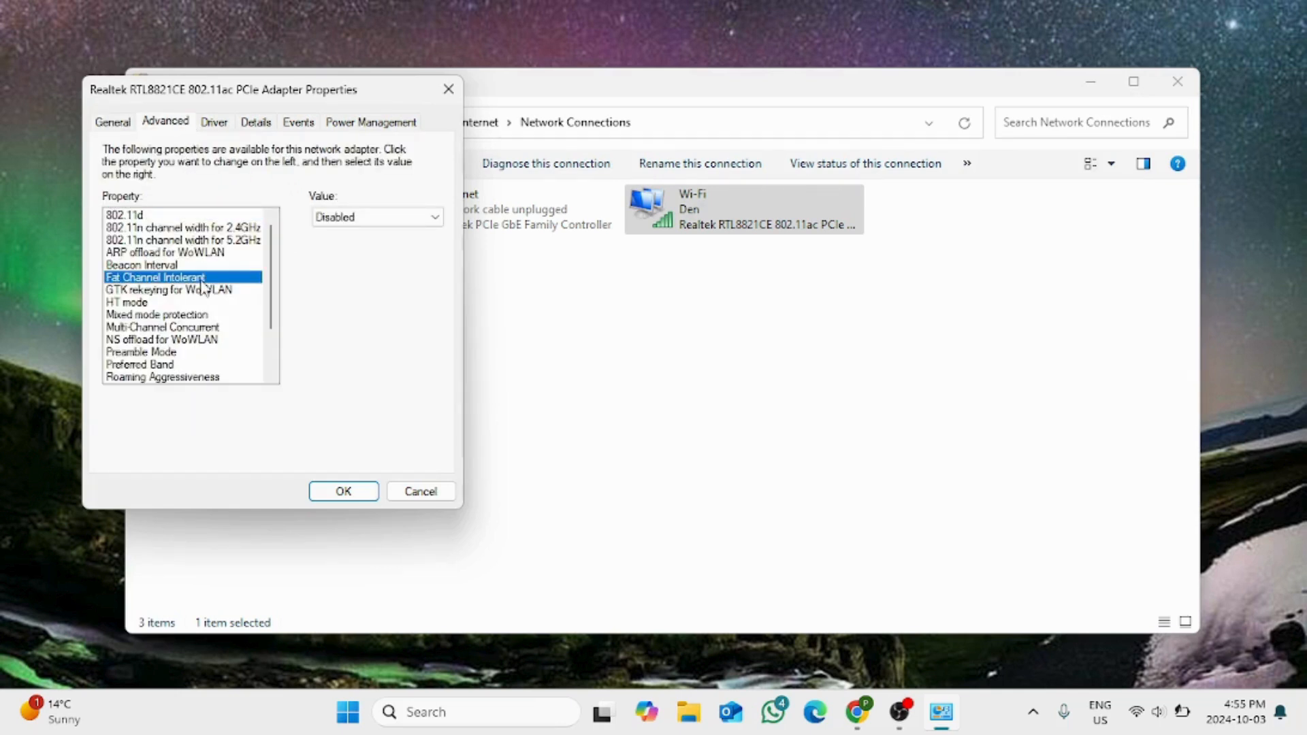
mouse_move(220, 280)
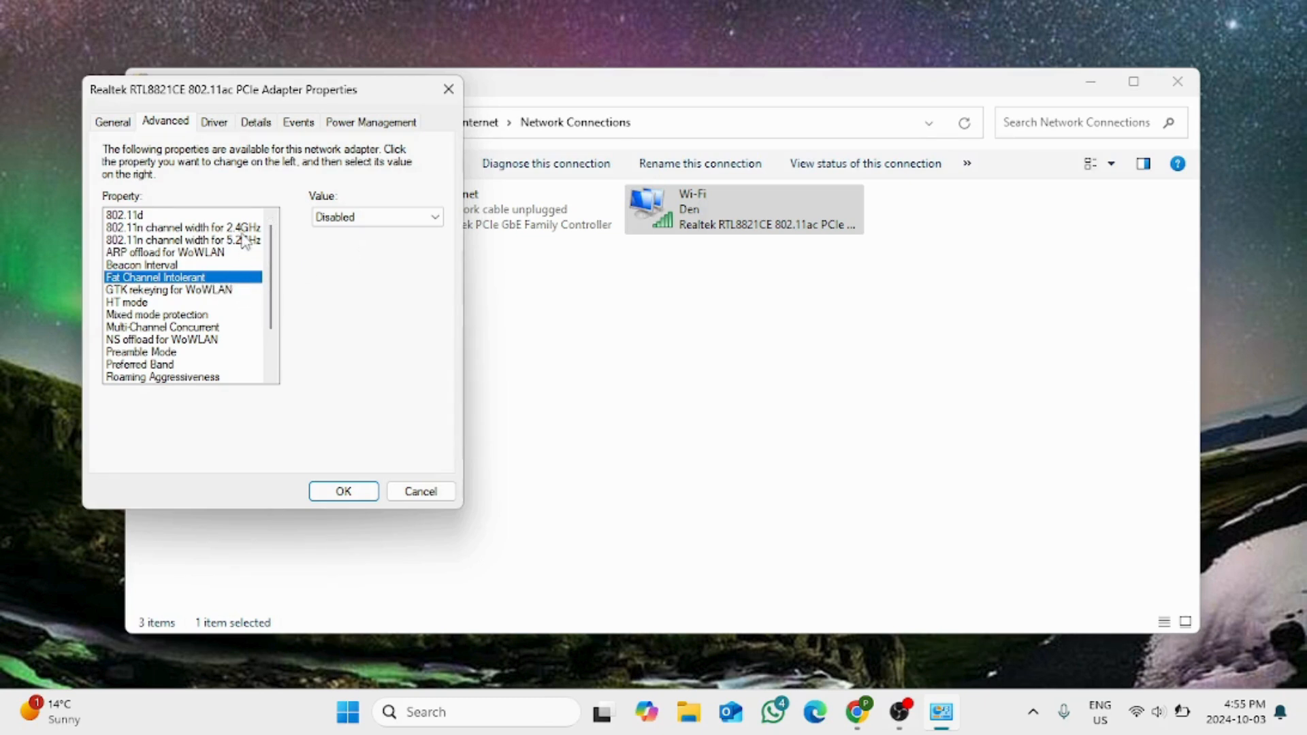
click(177, 227)
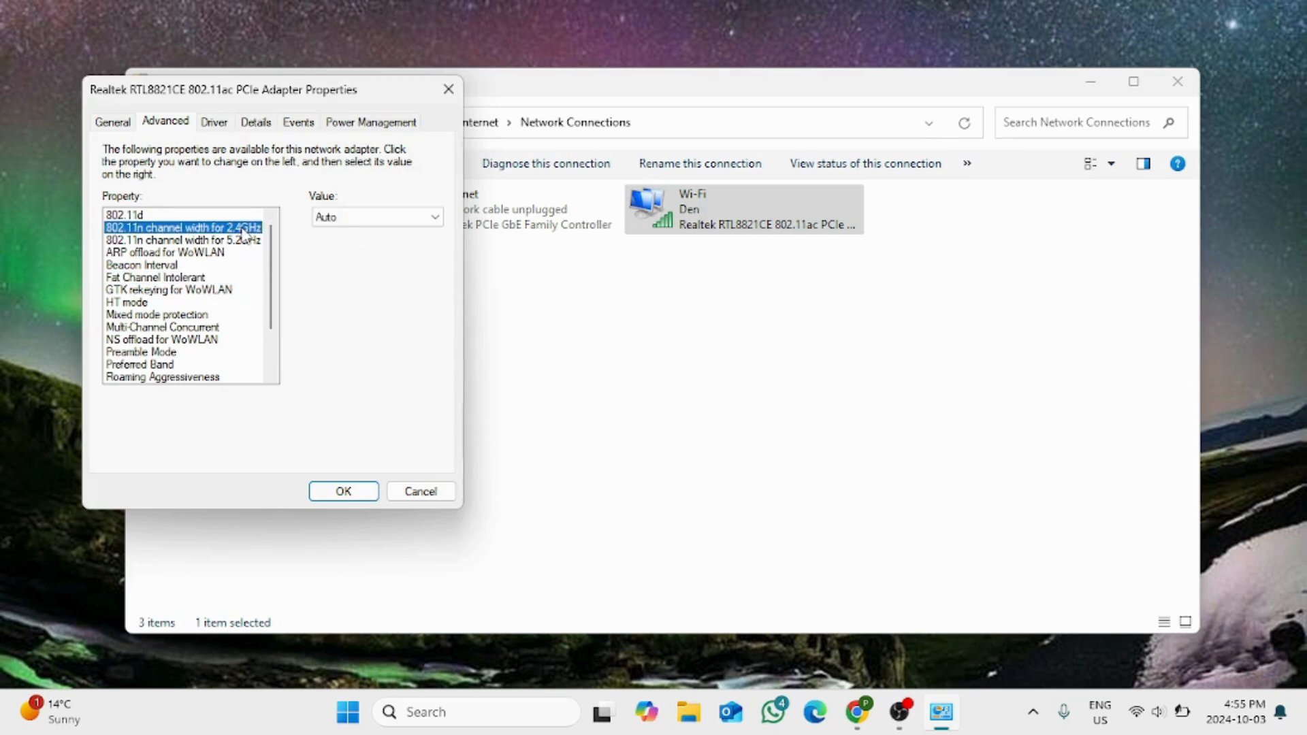
click(177, 241)
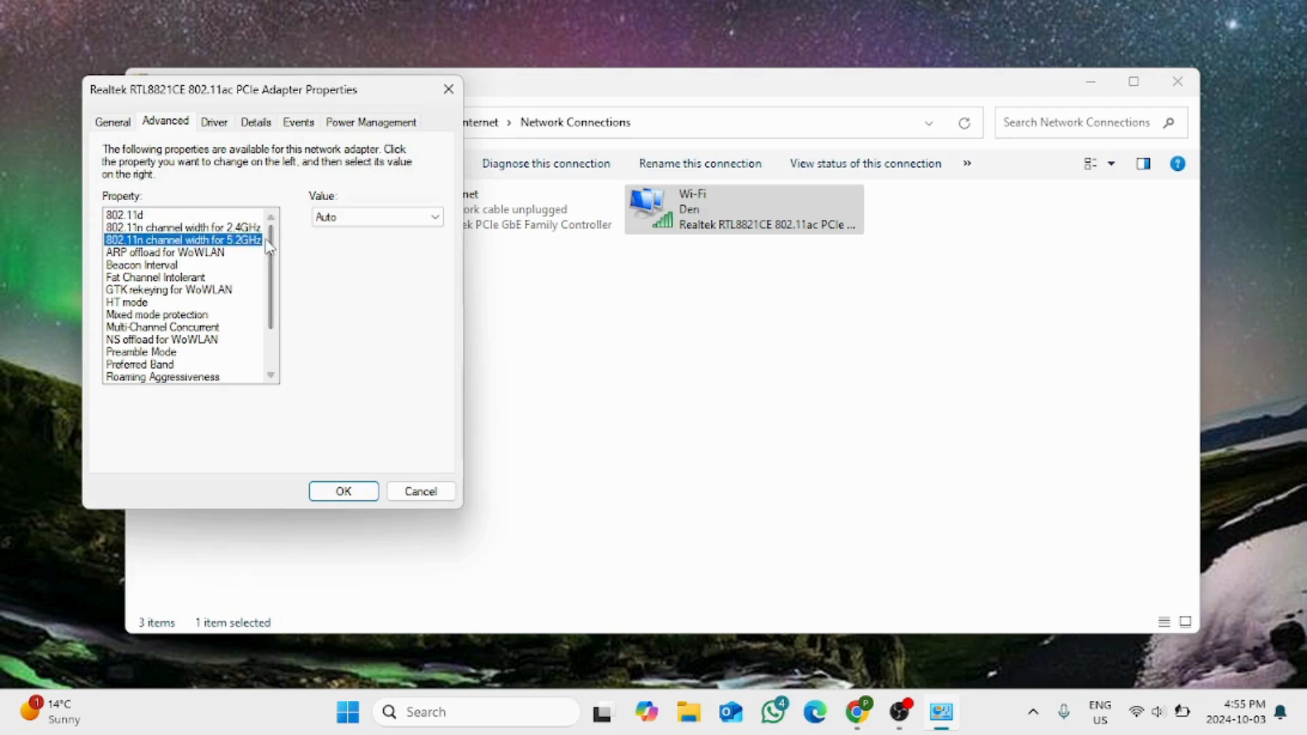
mouse_move(264, 374)
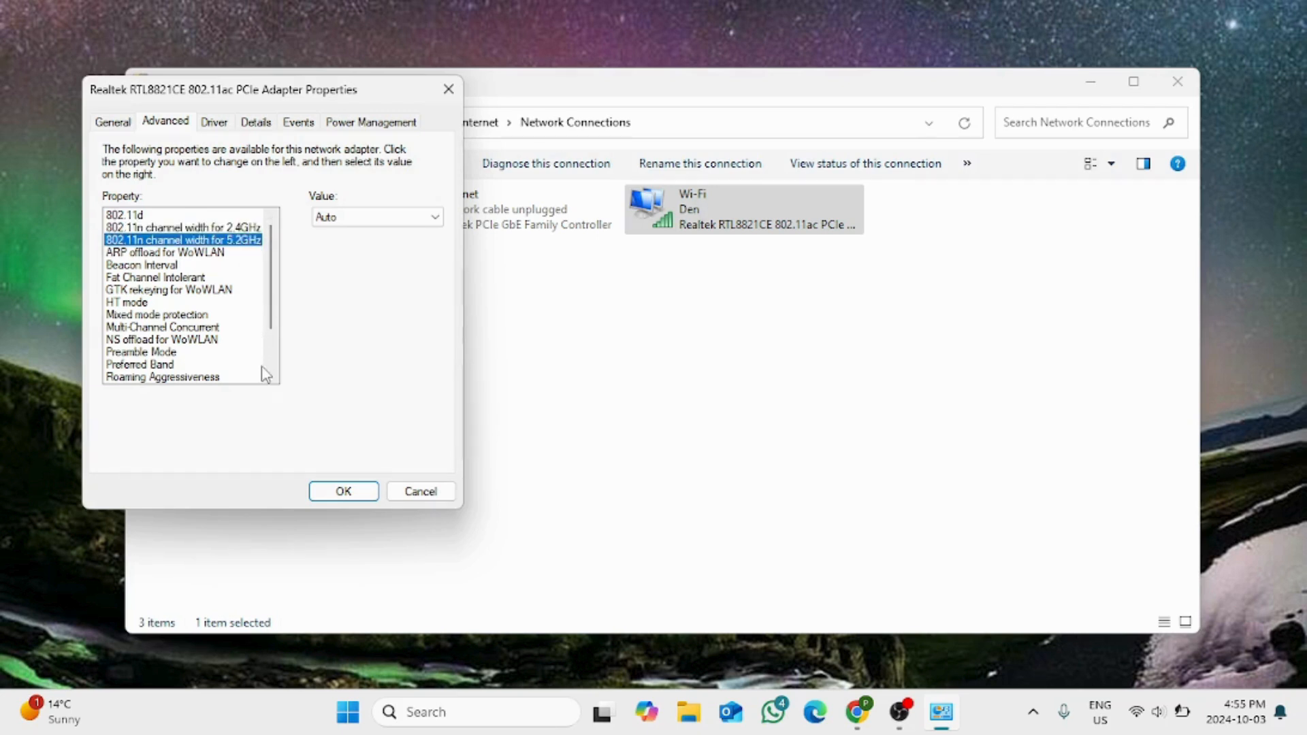
scroll(down, 3)
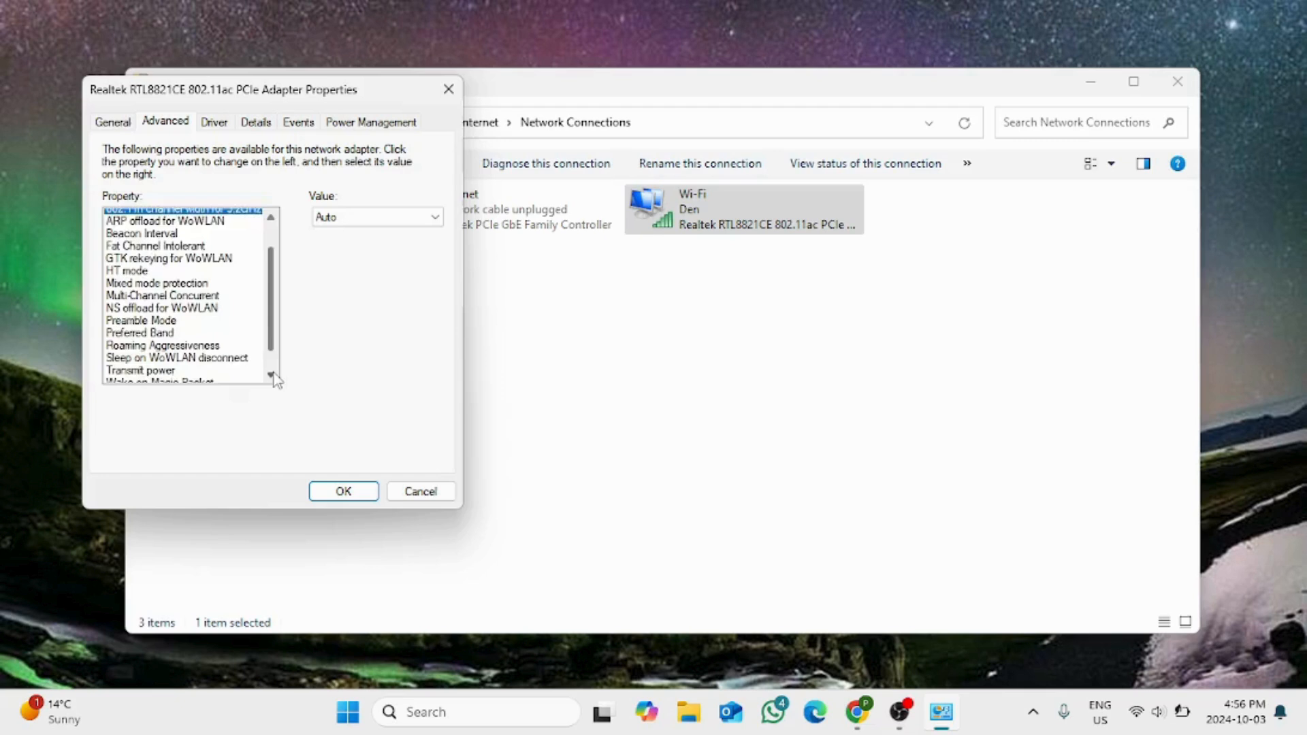
scroll(down, 3)
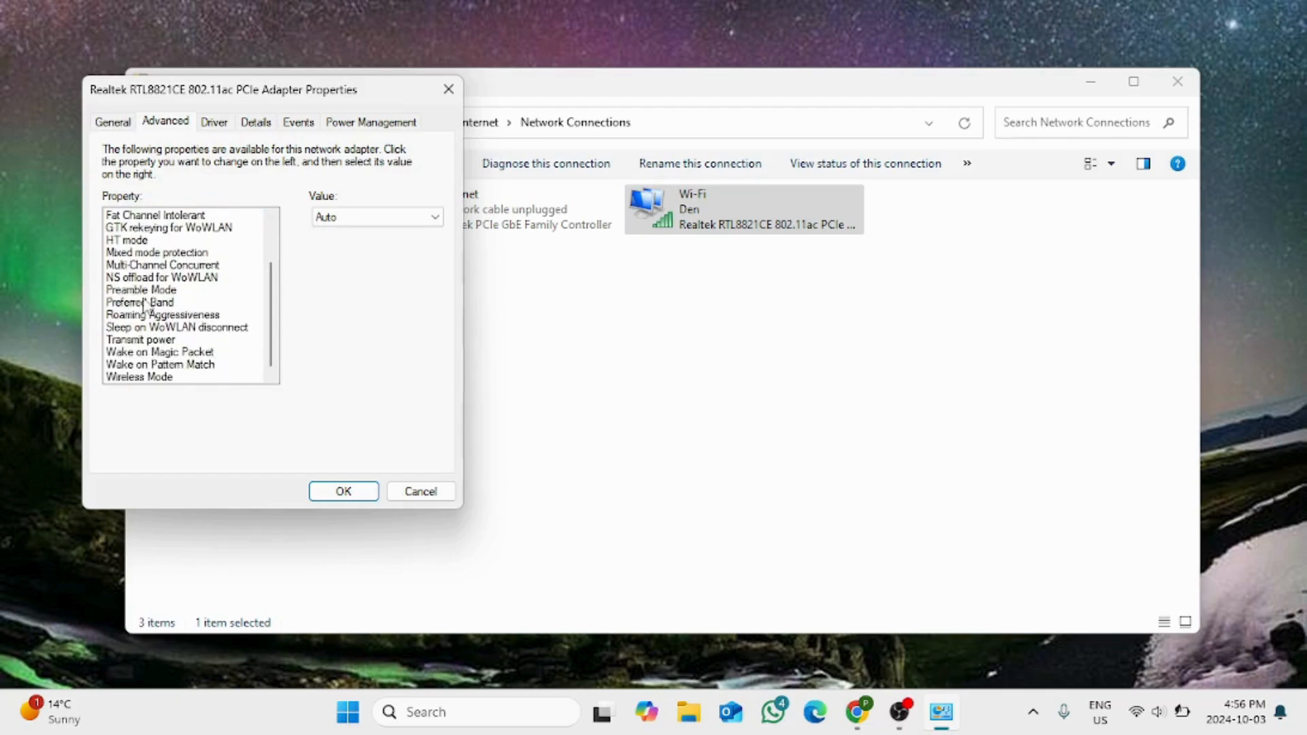
click(139, 301)
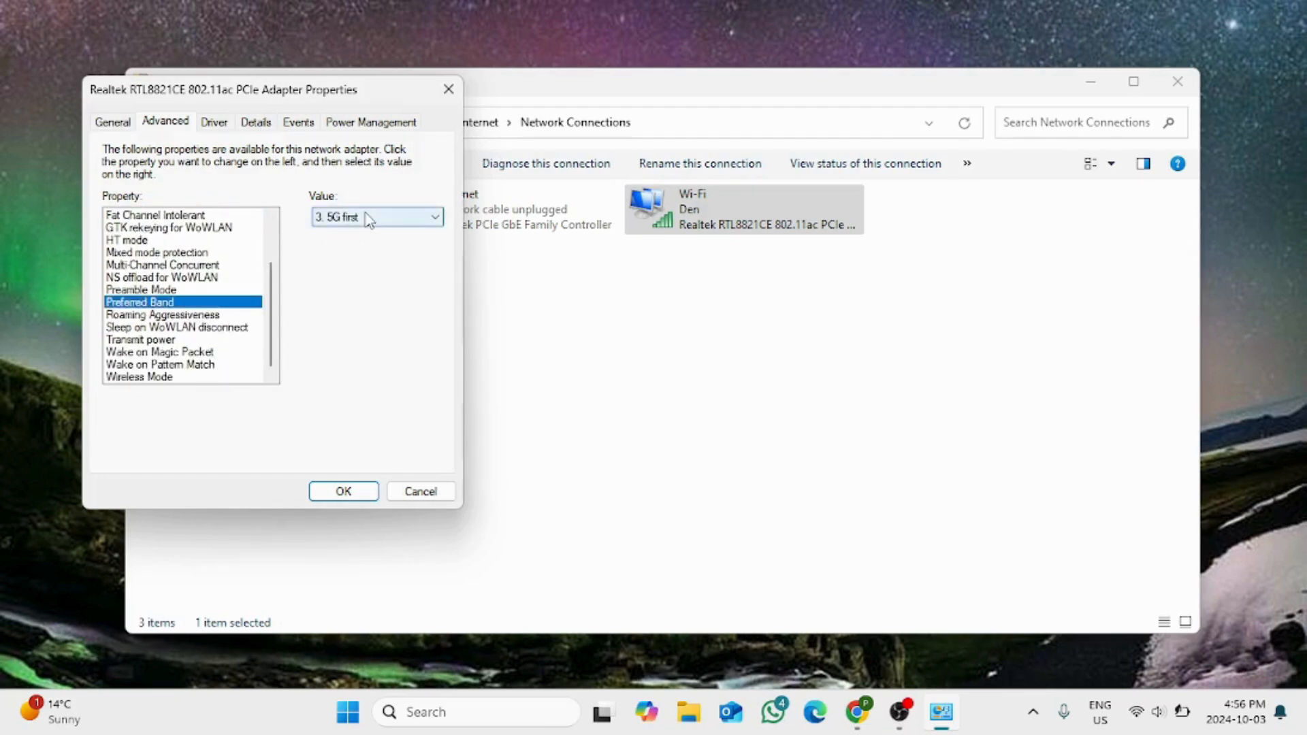
click(434, 217)
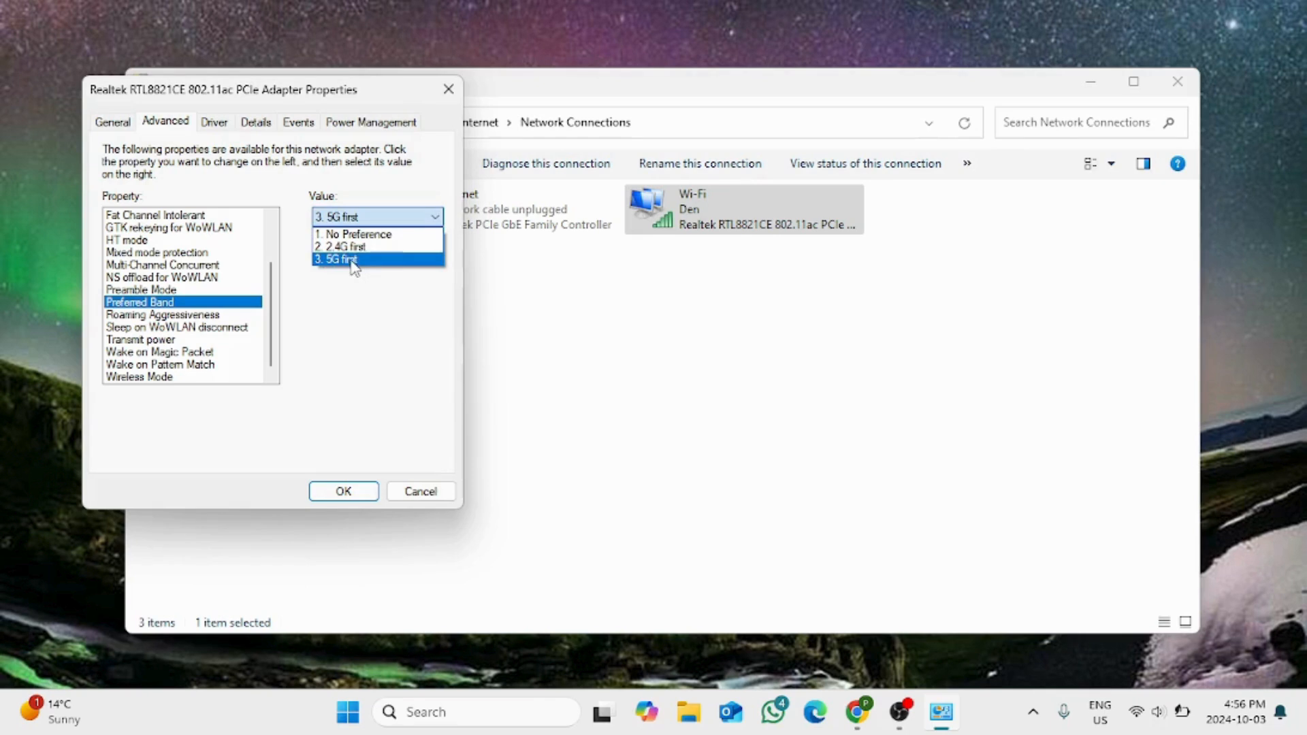
click(341, 259)
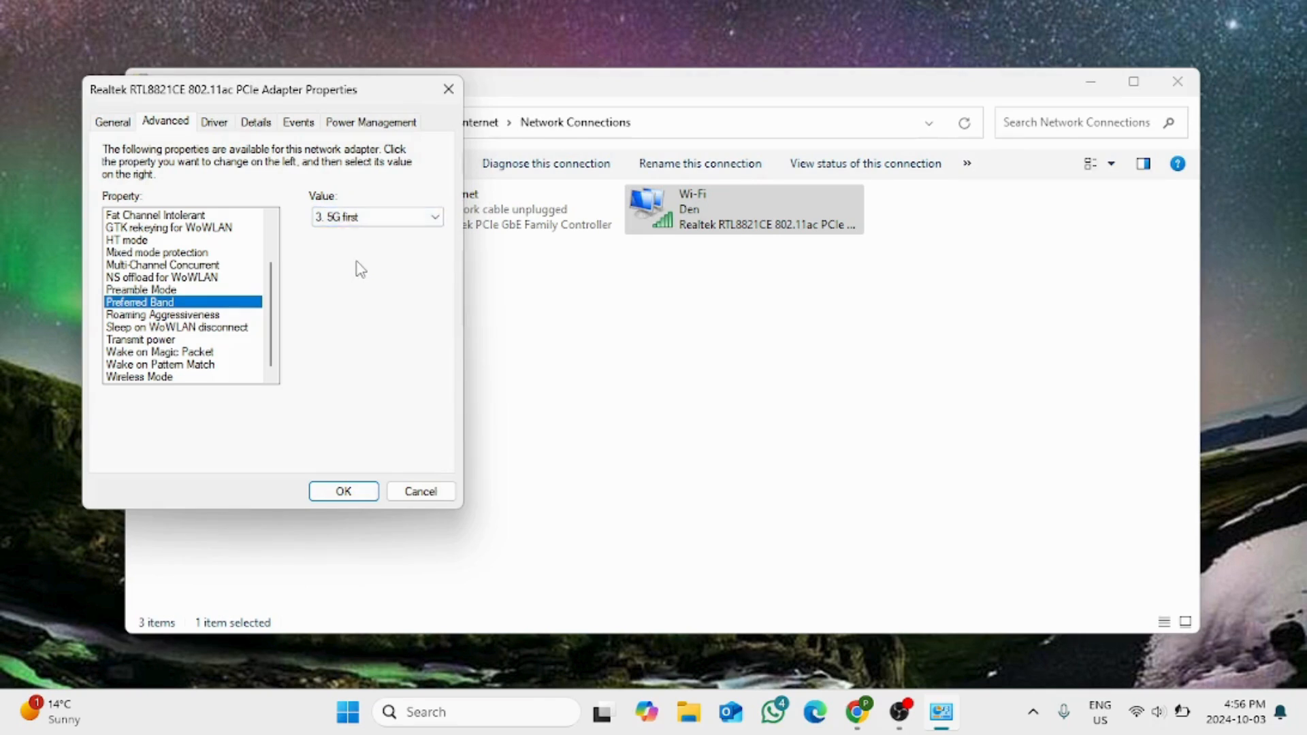
Set Roaming Aggressiveness to '3. Medium-Low' and confirm the adapter settings with OK.
click(162, 314)
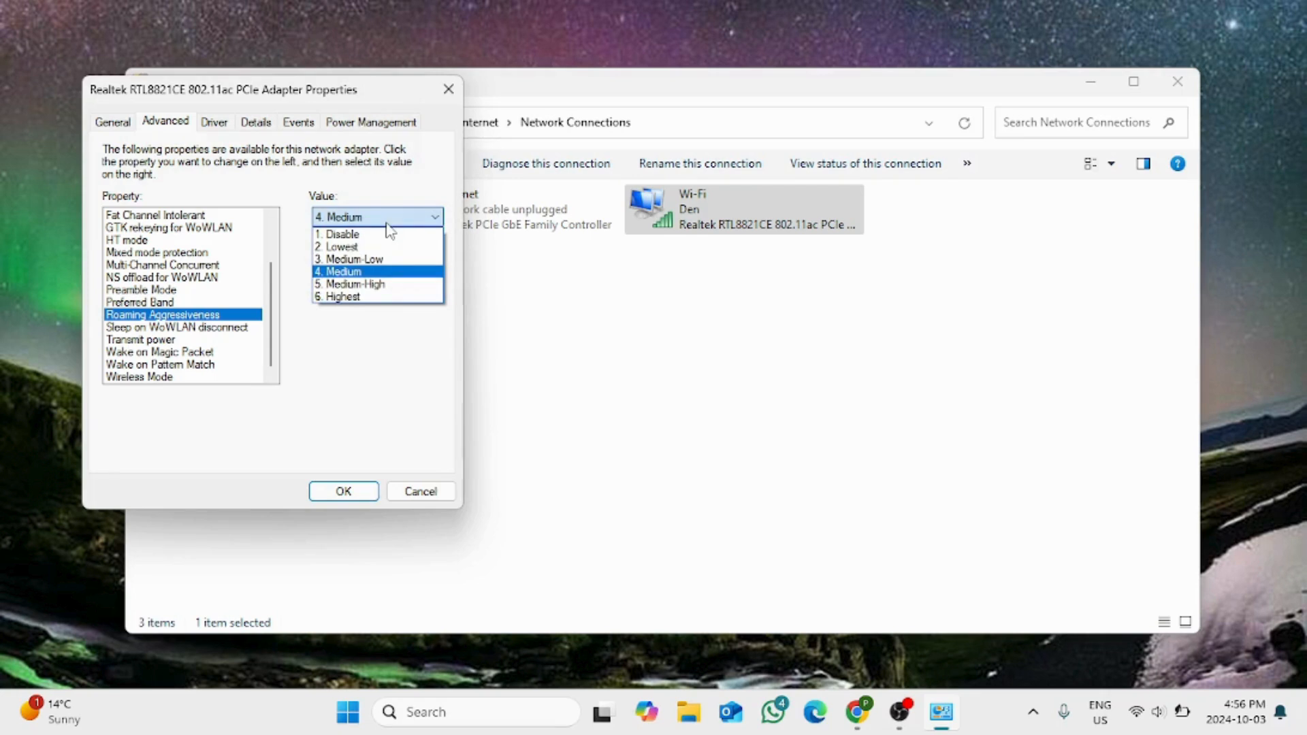
mouse_move(349, 246)
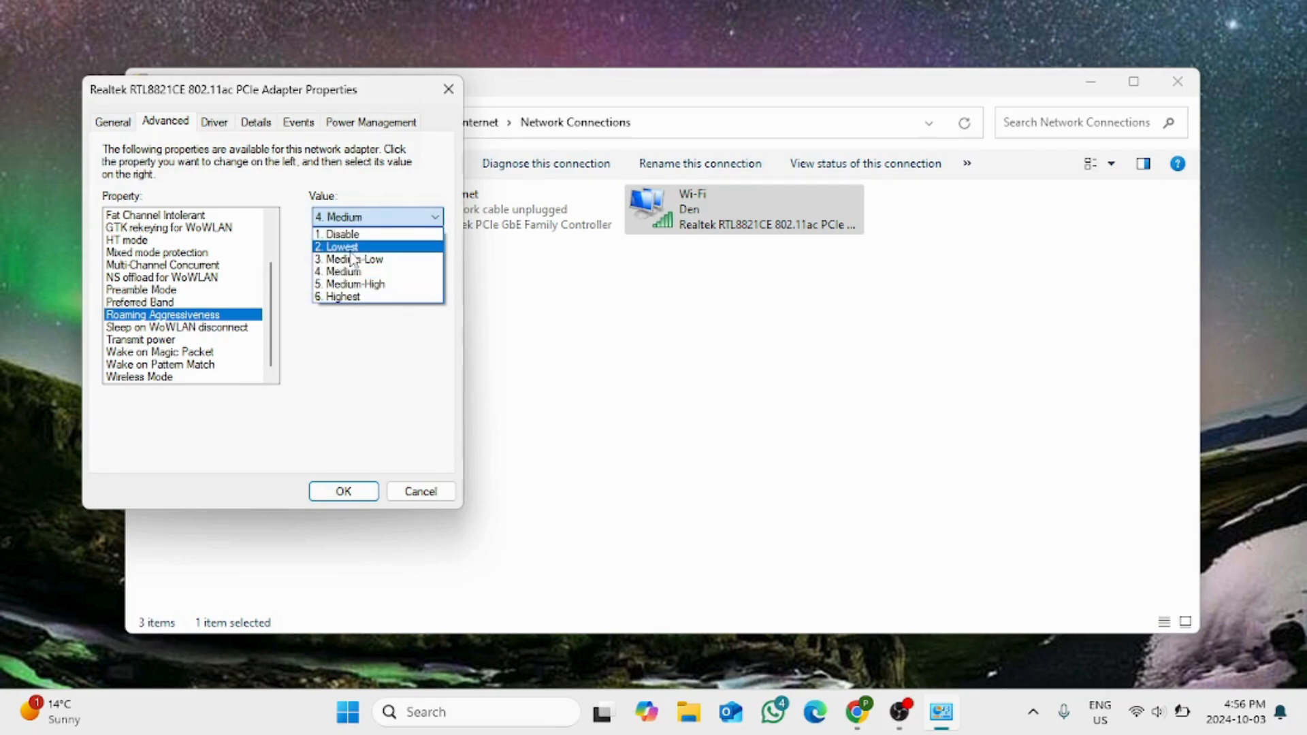
click(337, 246)
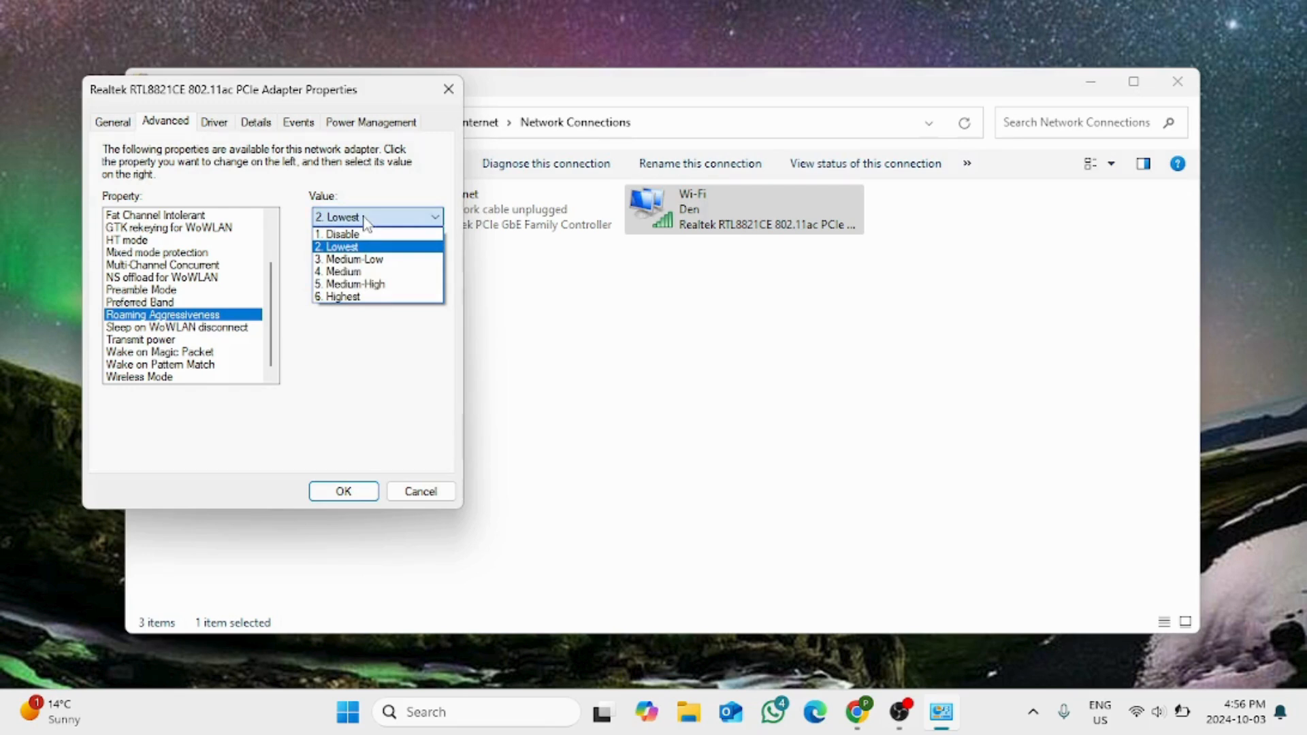
mouse_move(368, 260)
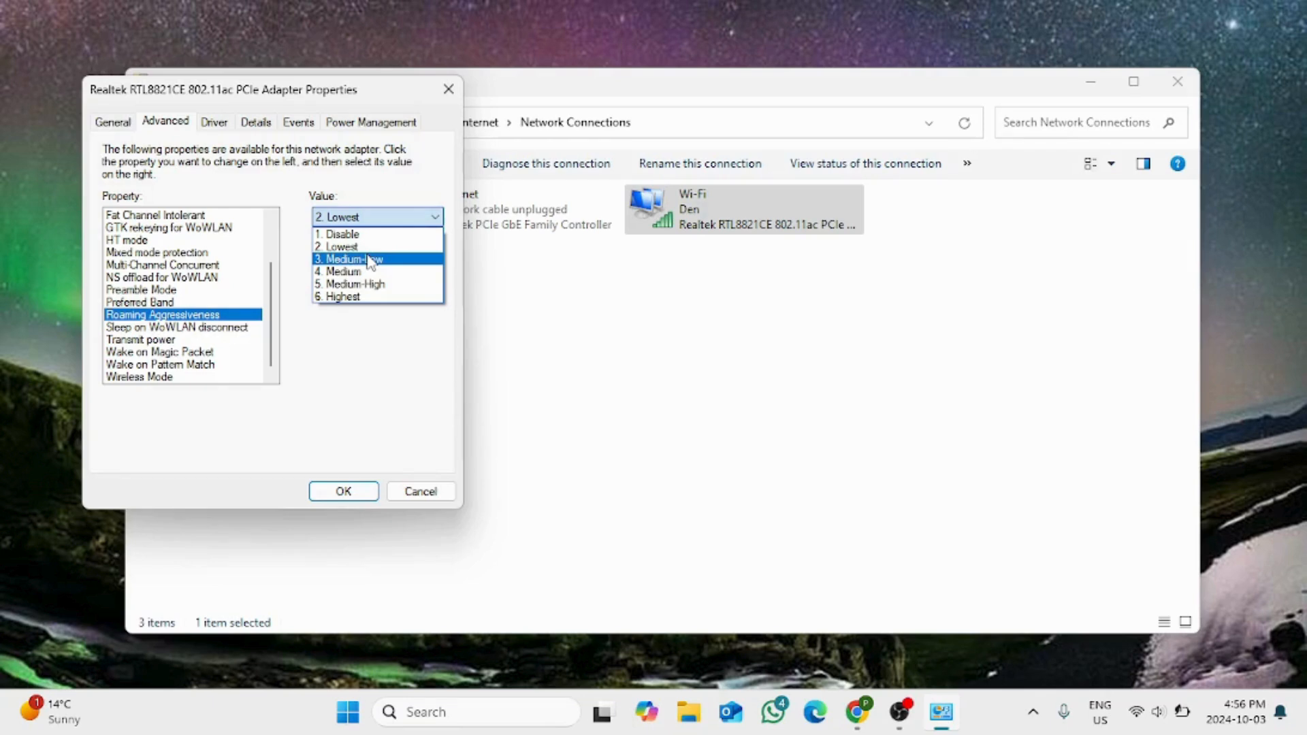
click(348, 258)
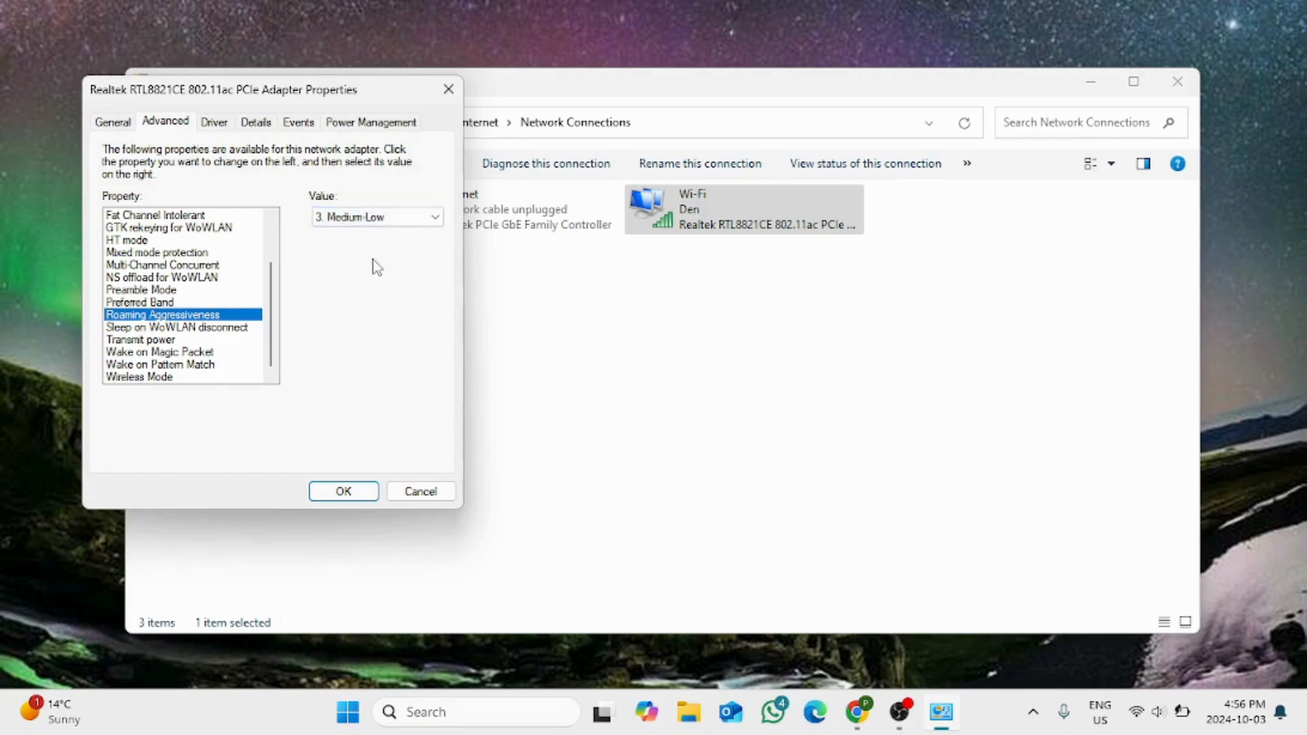
click(344, 492)
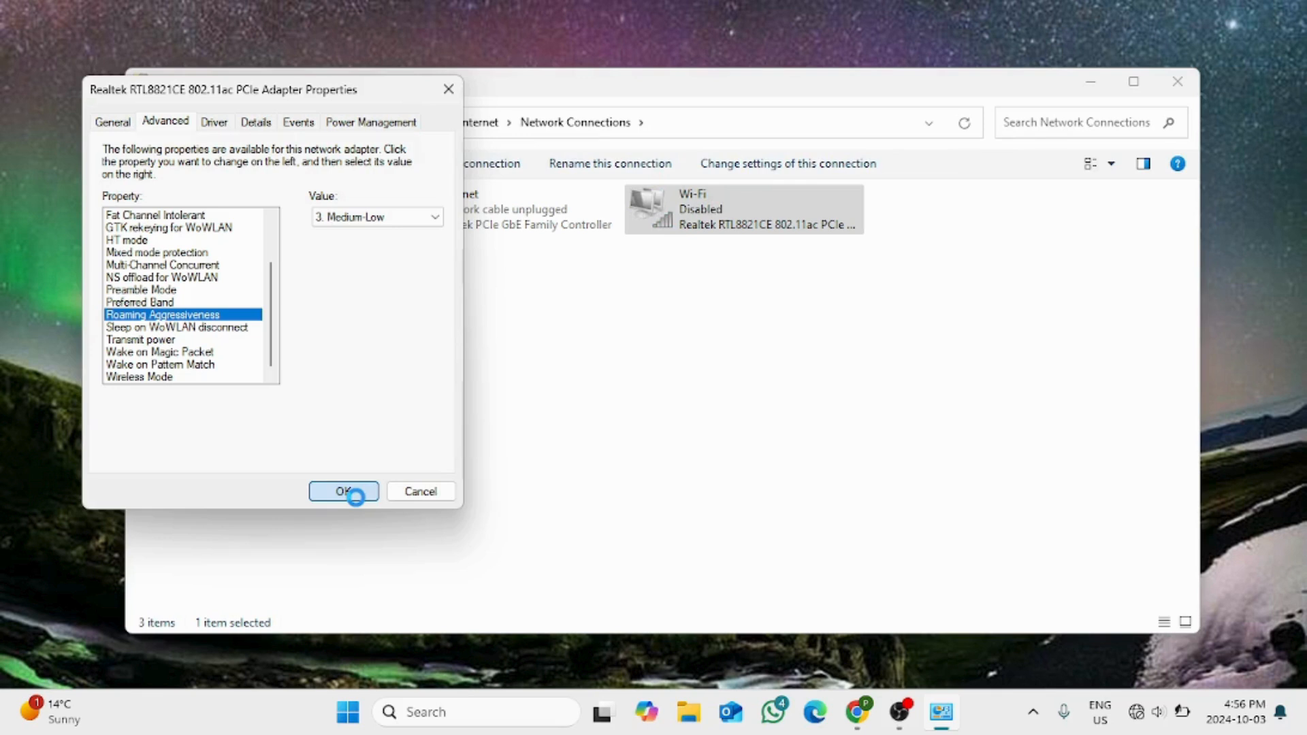
click(344, 492)
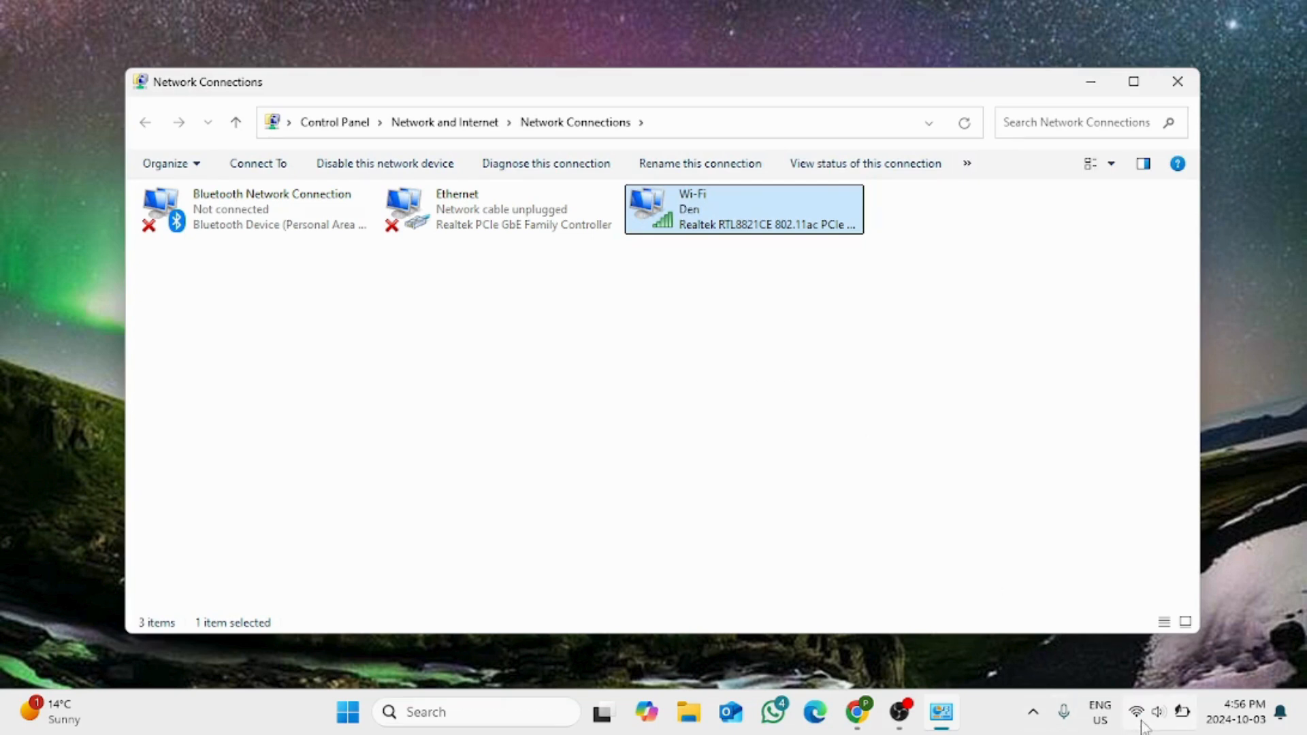
Open Quick Settings from the tray network icon and expand the Wi-Fi network list.
click(1138, 712)
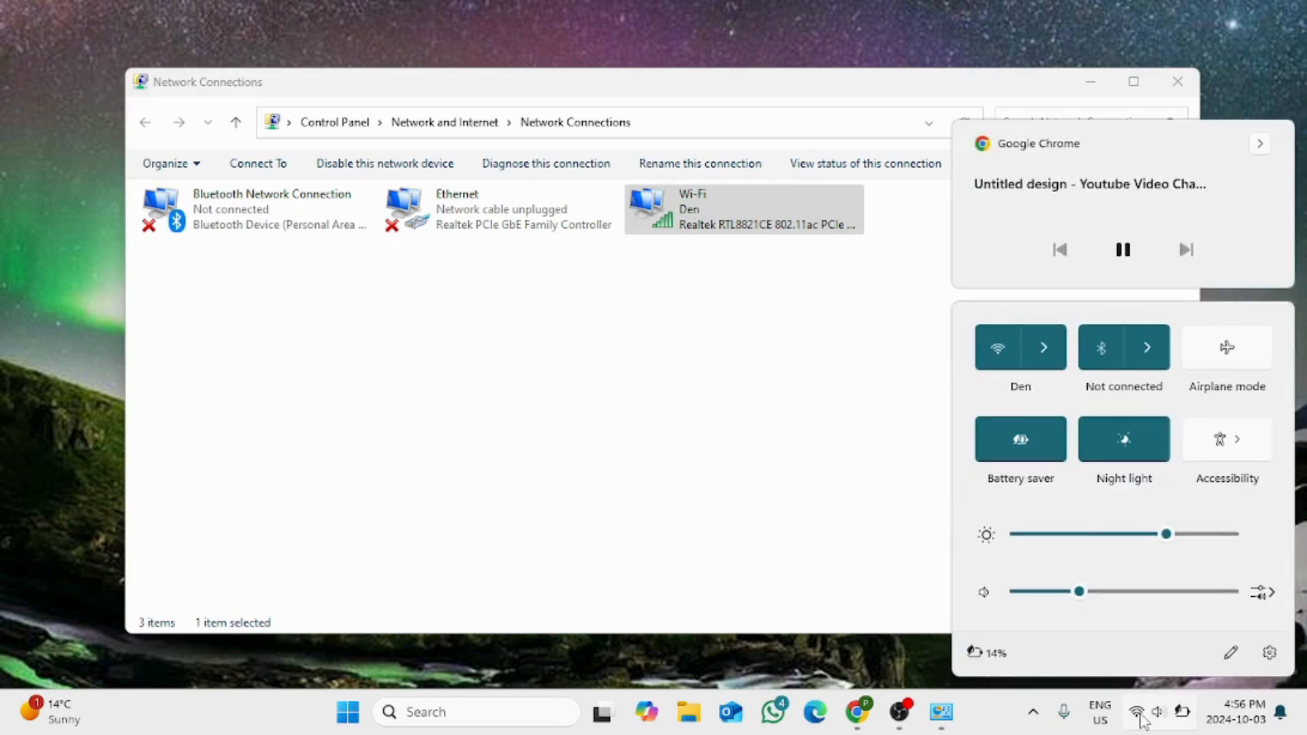
click(1043, 347)
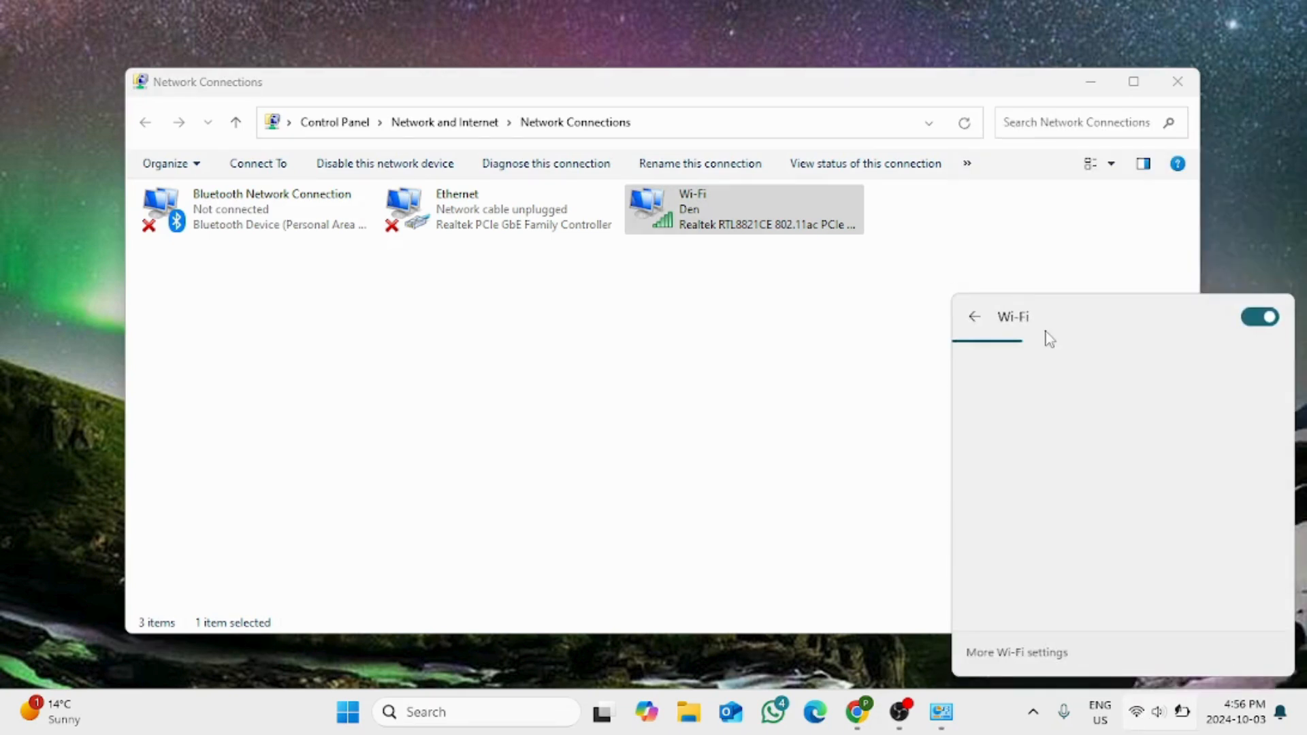